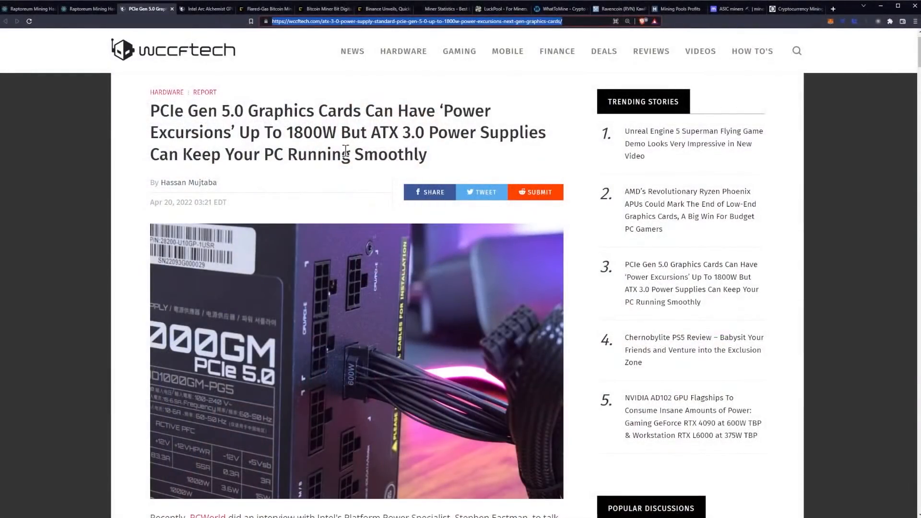
# - Scroll past the header image to the intro and 'Upcoming PCIe Gen 5.0 Graphics Cards' section
pyautogui.scroll(-3)
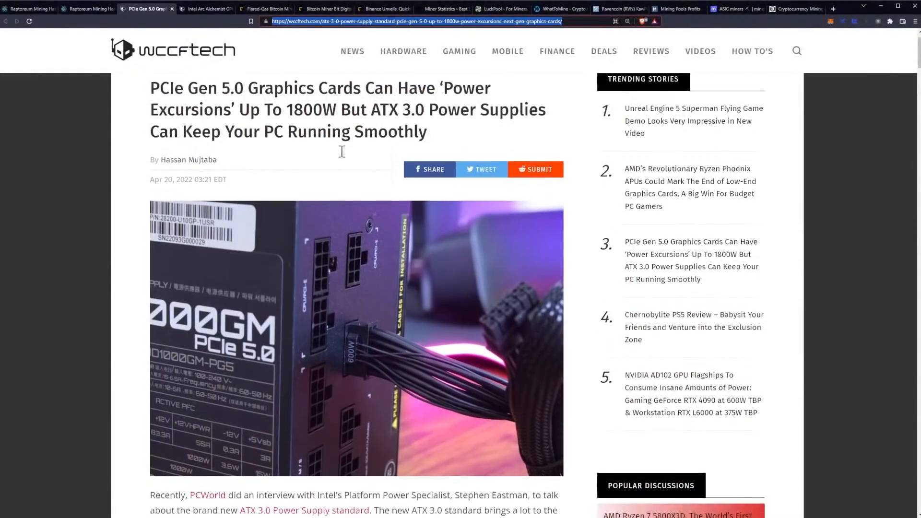
pyautogui.scroll(-3)
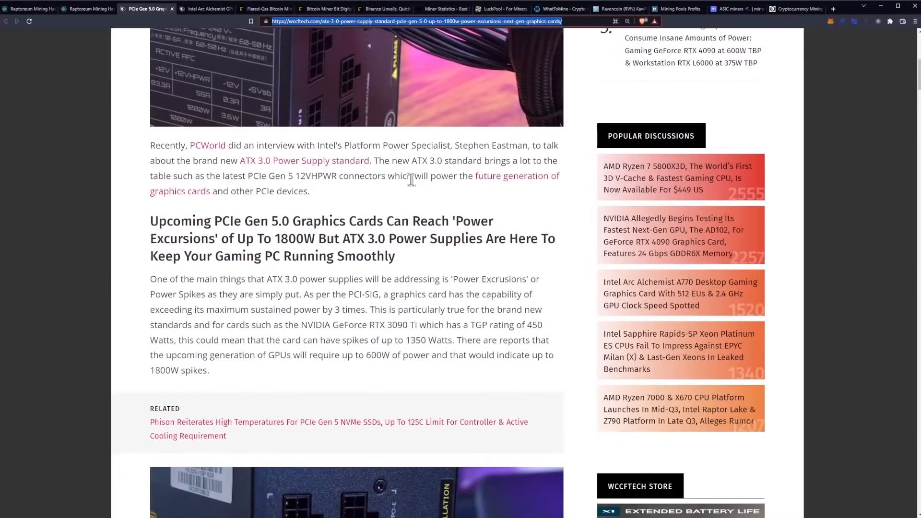
pyautogui.moveTo(420, 147)
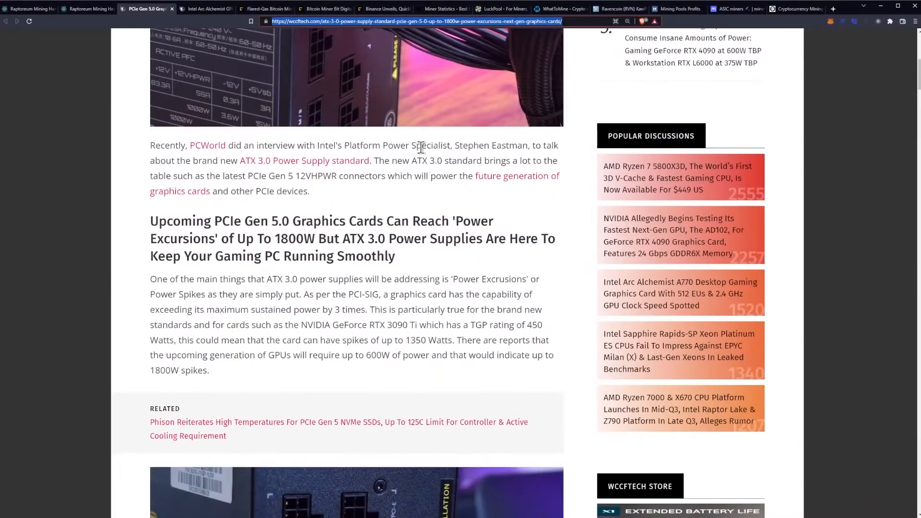
pyautogui.moveTo(464, 148)
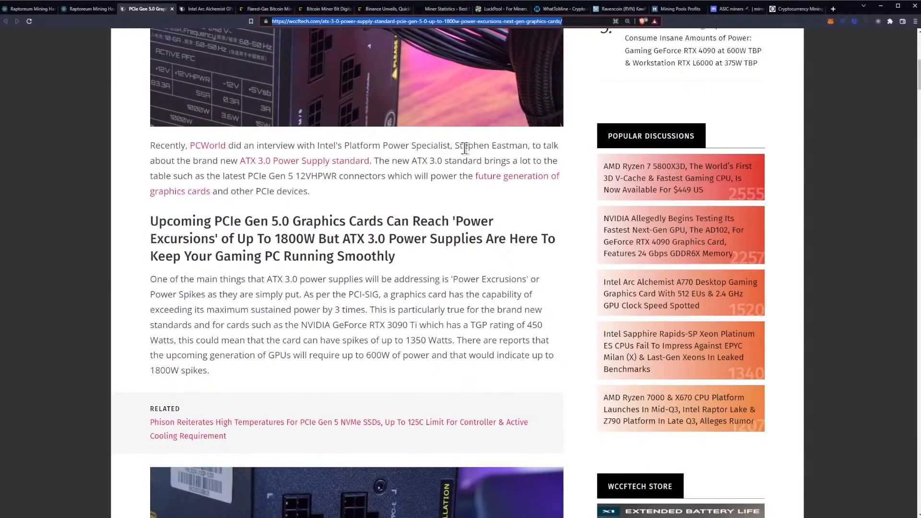
pyautogui.moveTo(209, 164)
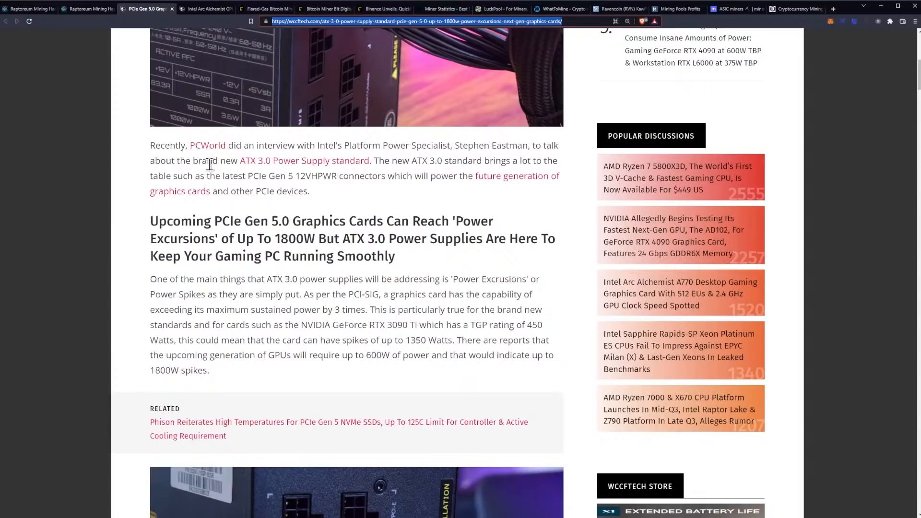
pyautogui.moveTo(257, 178)
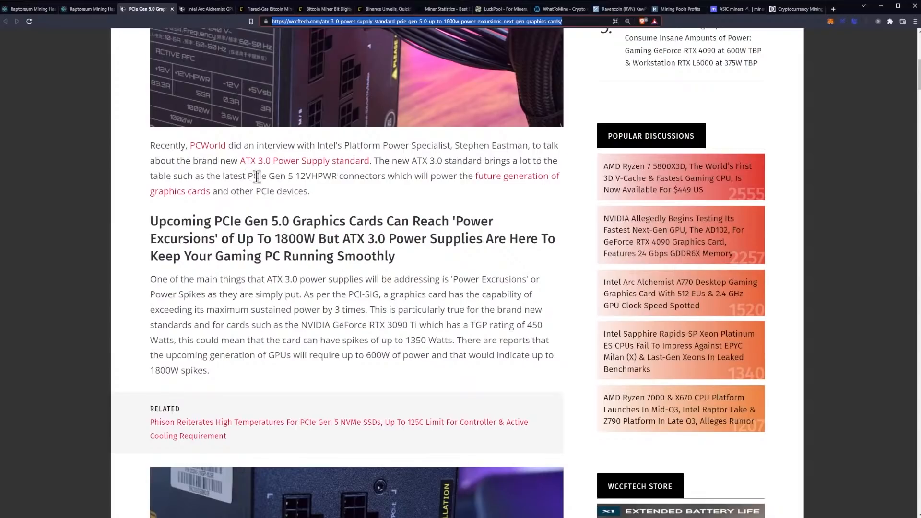
pyautogui.moveTo(215, 189)
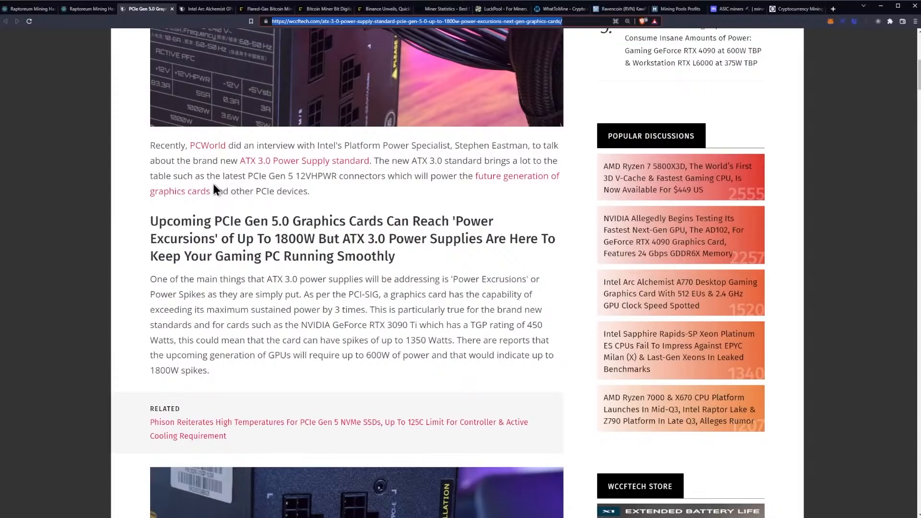
pyautogui.moveTo(259, 178)
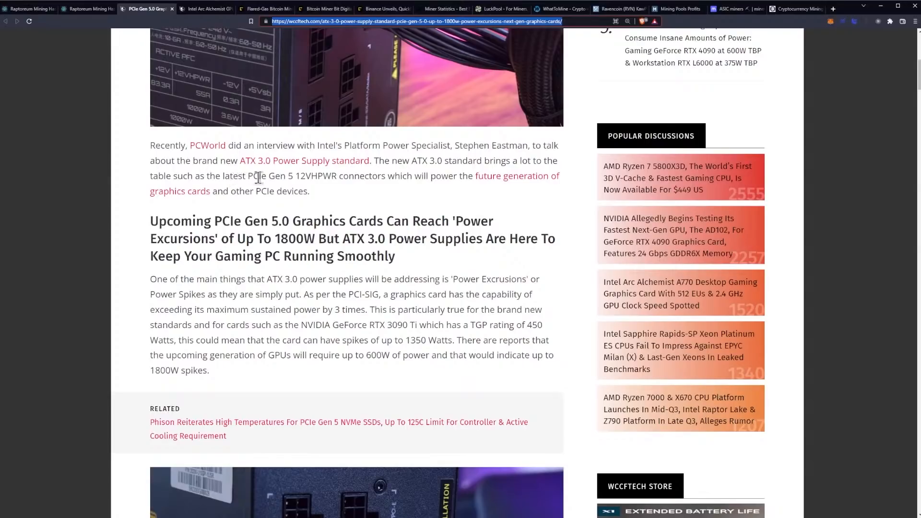
pyautogui.moveTo(313, 189)
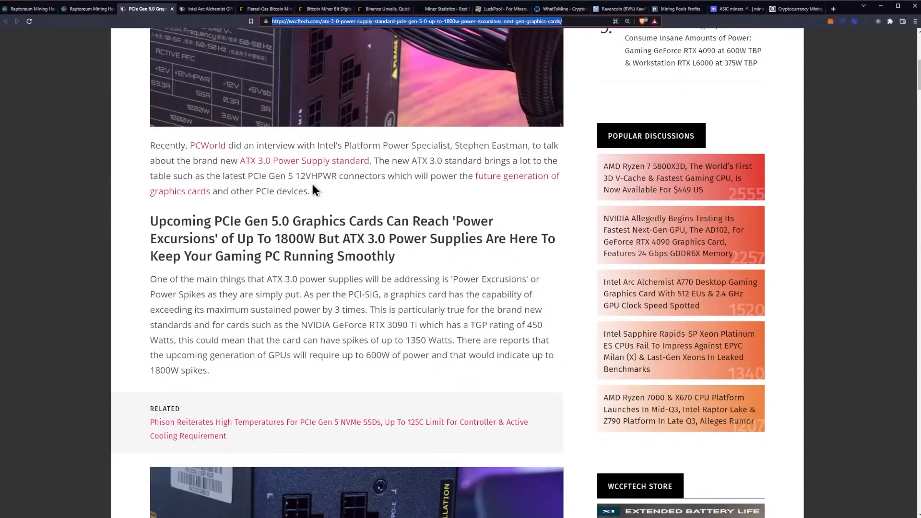
pyautogui.moveTo(350, 193)
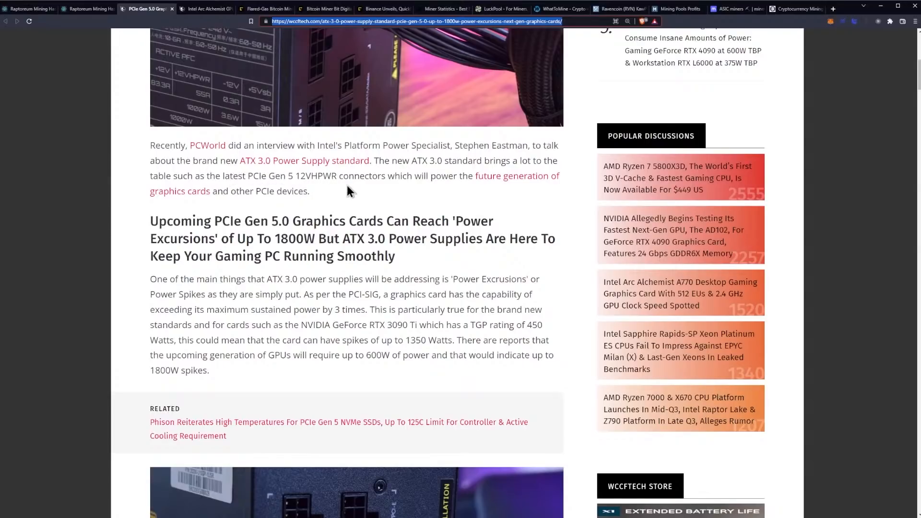
pyautogui.moveTo(454, 179)
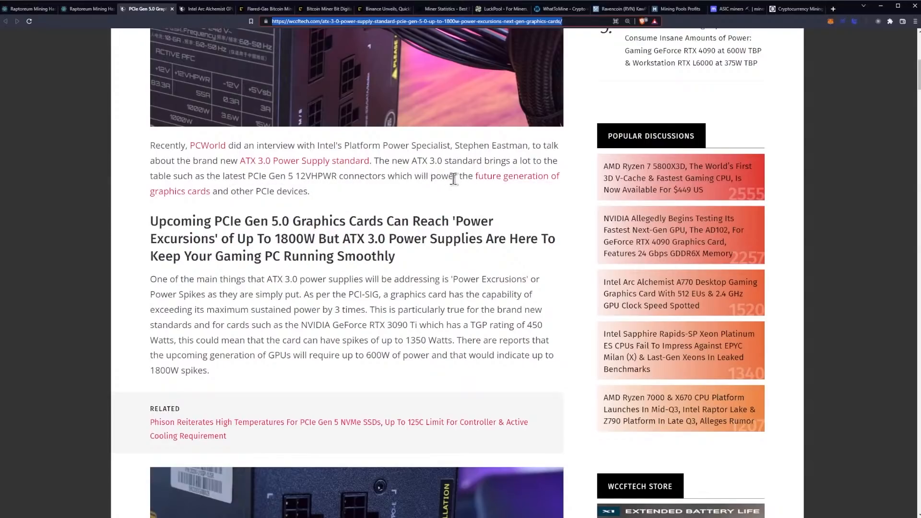
pyautogui.moveTo(326, 170)
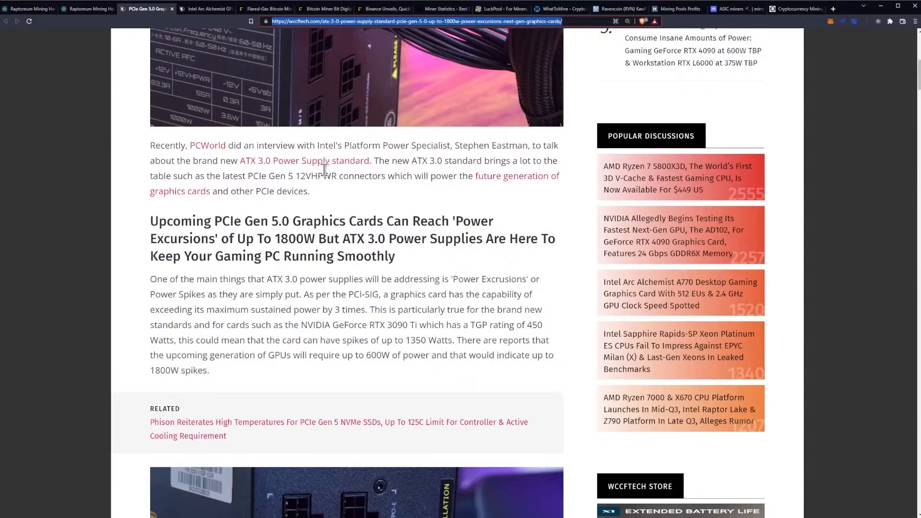
# - Scroll to the end of the 1800W spike paragraph, the Phison link and second PSU photo
pyautogui.scroll(-3)
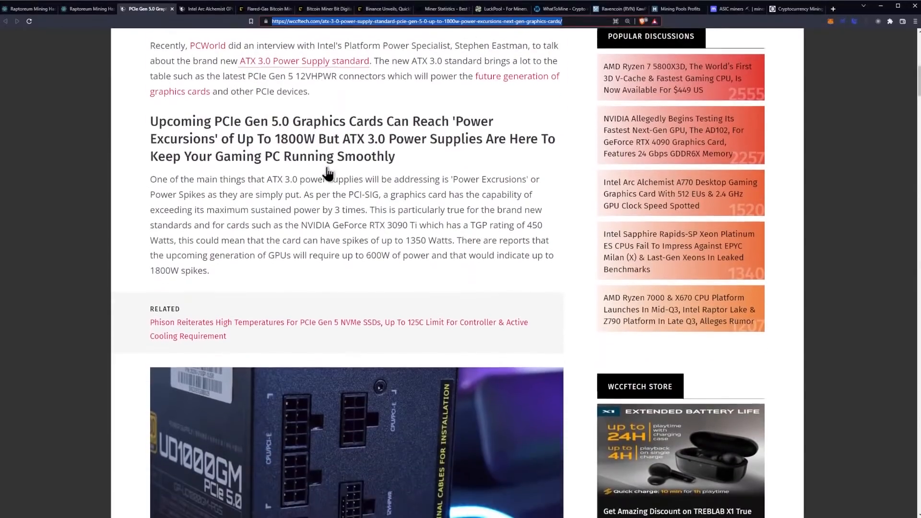
pyautogui.scroll(-3)
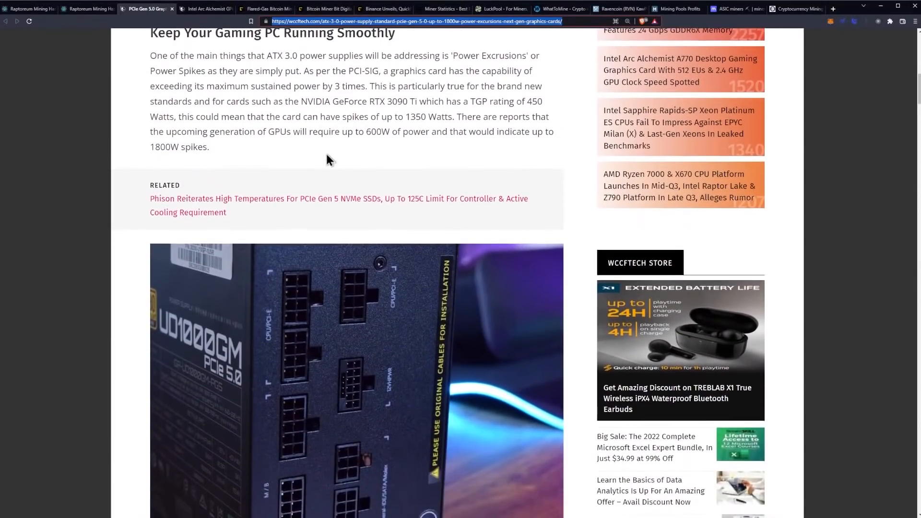
pyautogui.moveTo(338, 128)
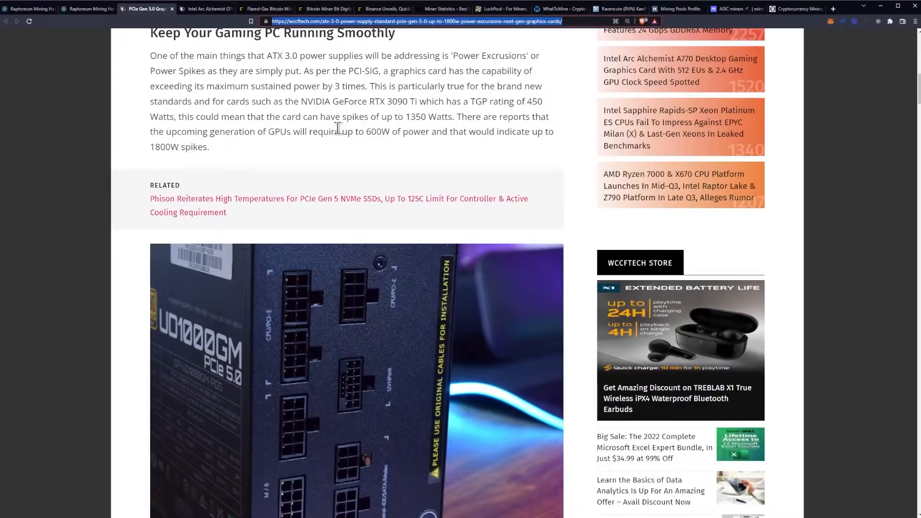
pyautogui.moveTo(320, 131)
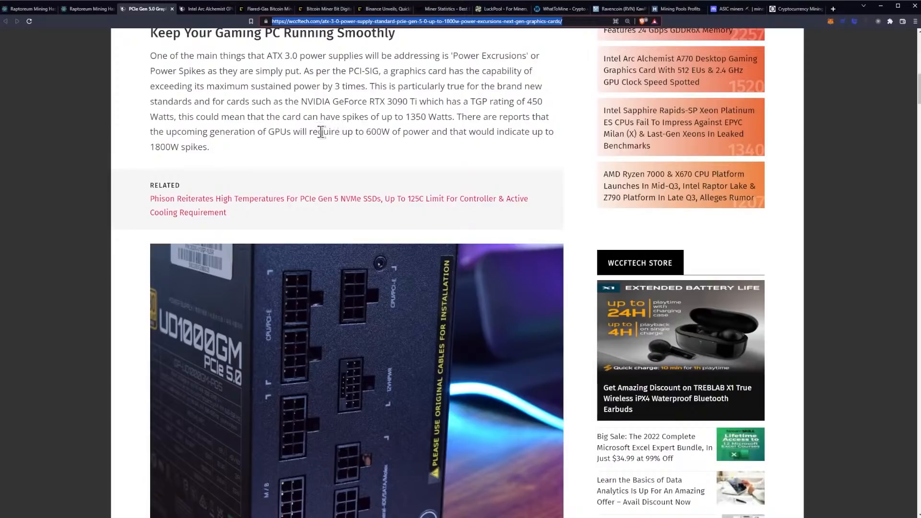
# - Scroll to the 100-microsecond power spike passage and the PCWorld ATX 3.0 capacitor quote
pyautogui.scroll(-3)
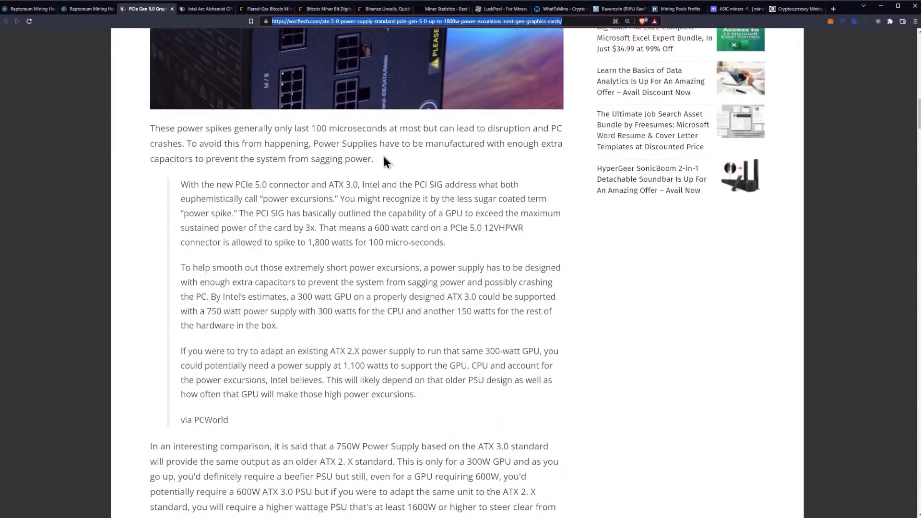
pyautogui.moveTo(406, 160)
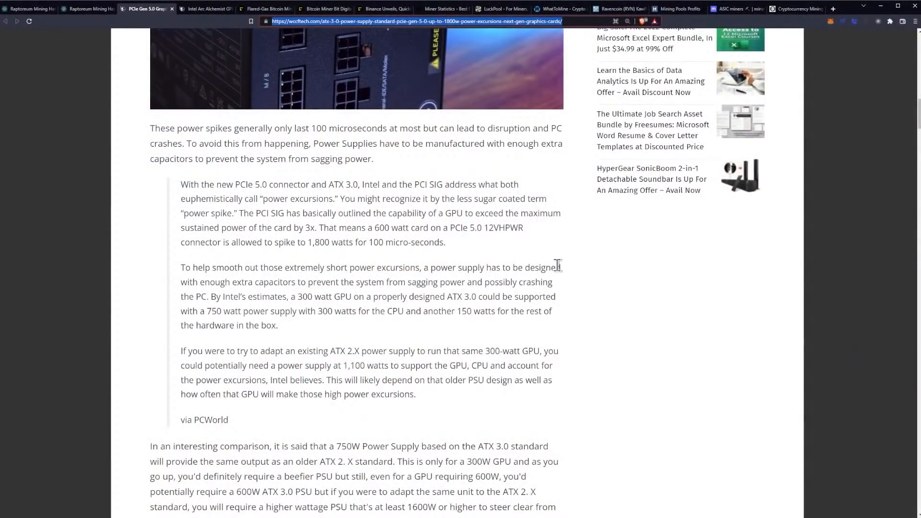
# - Select and deselect 'euphemistically' in the quote, then reach the 750W ATX 3.0 comparison
pyautogui.scroll(-3)
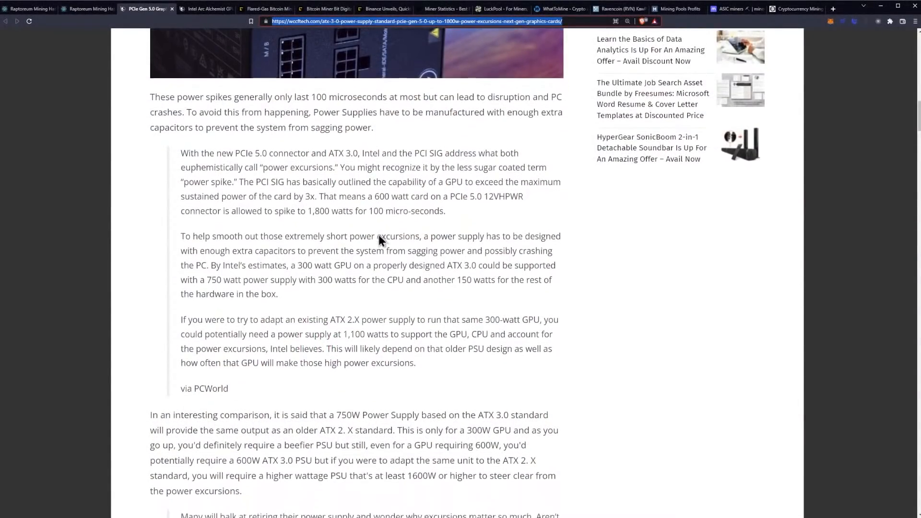
pyautogui.scroll(-3)
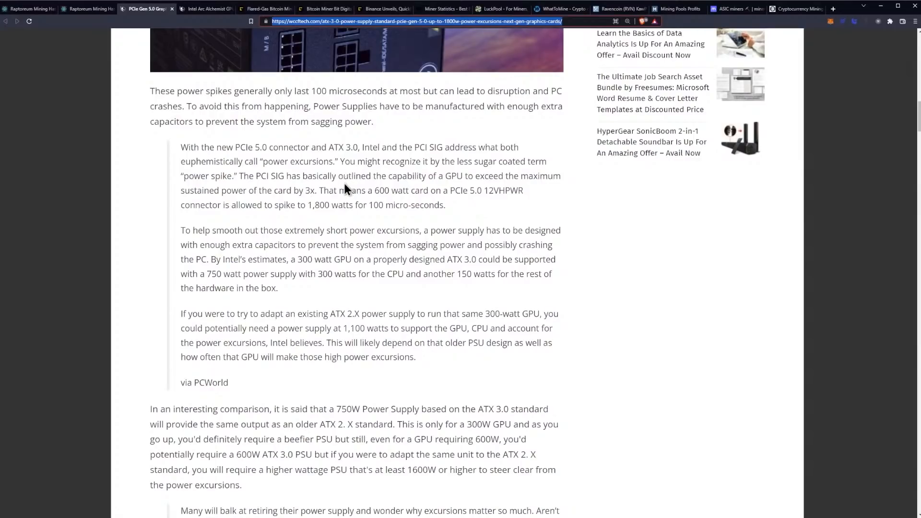
pyautogui.moveTo(337, 165)
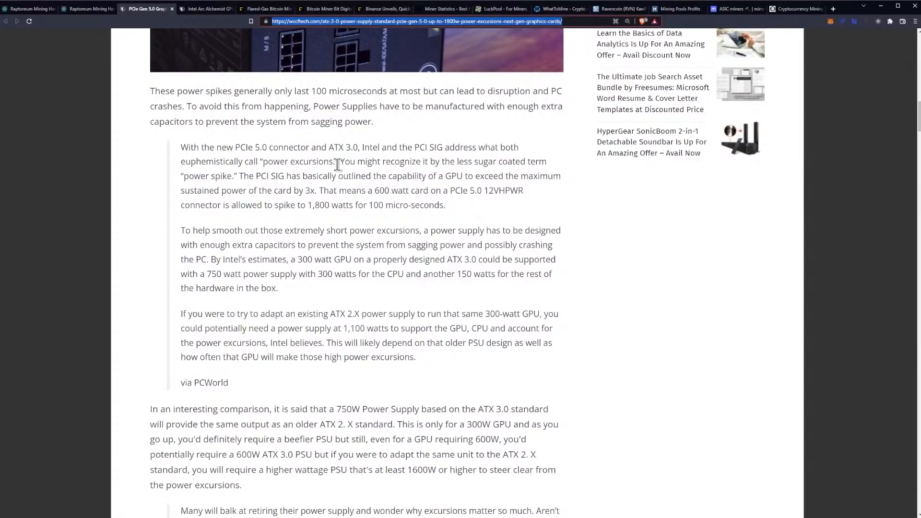
pyautogui.moveTo(425, 161)
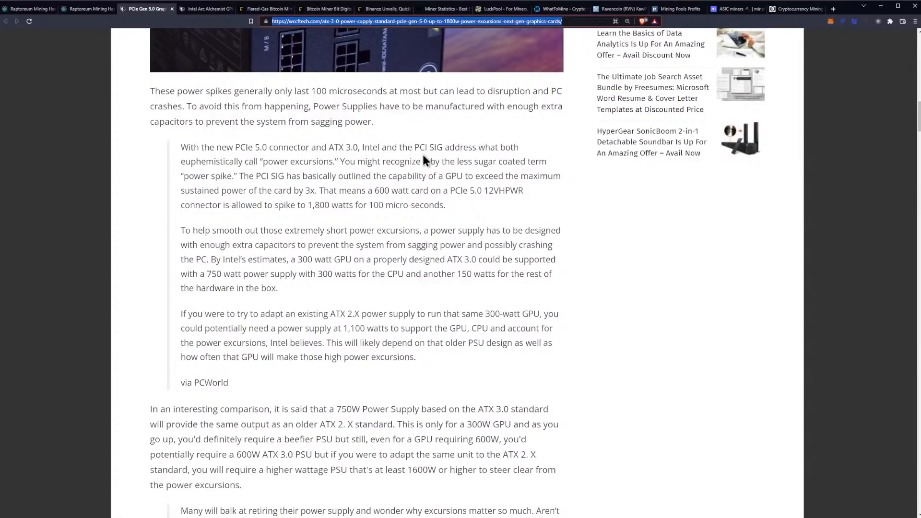
pyautogui.moveTo(439, 149)
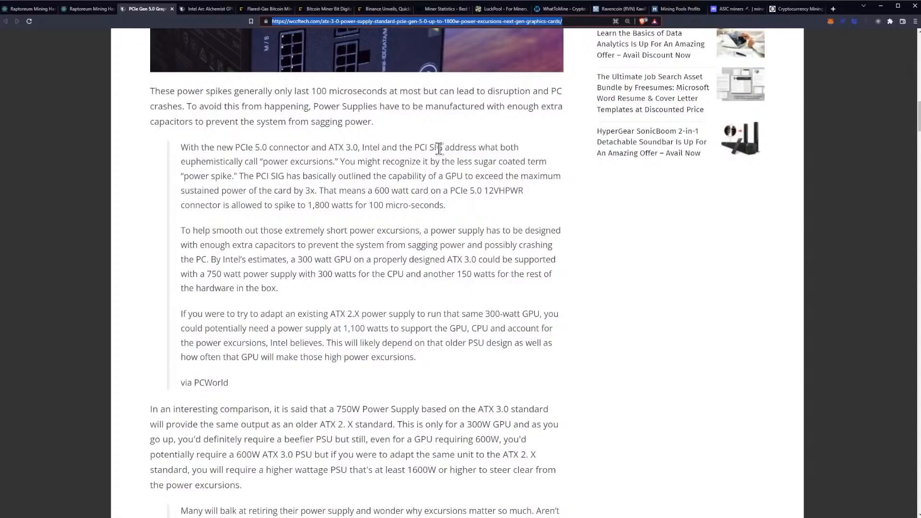
pyautogui.moveTo(213, 167)
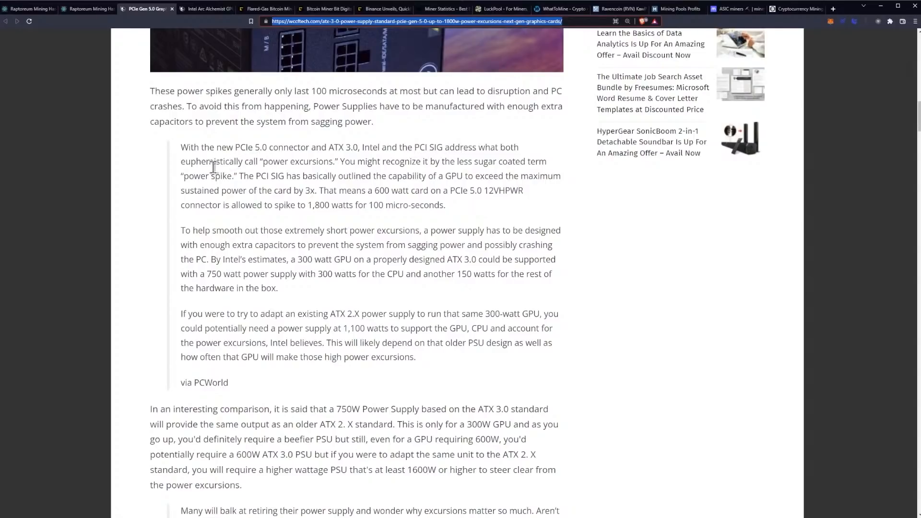
pyautogui.moveTo(225, 176)
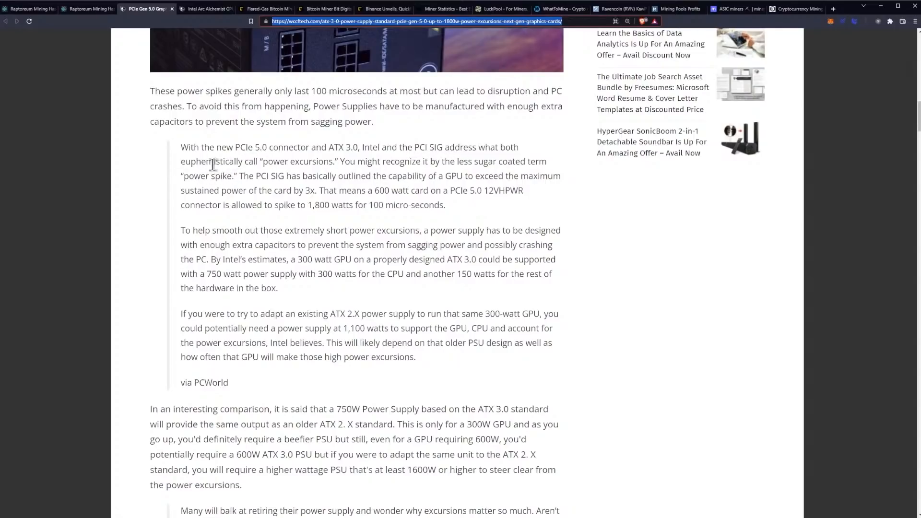
pyautogui.moveTo(244, 163)
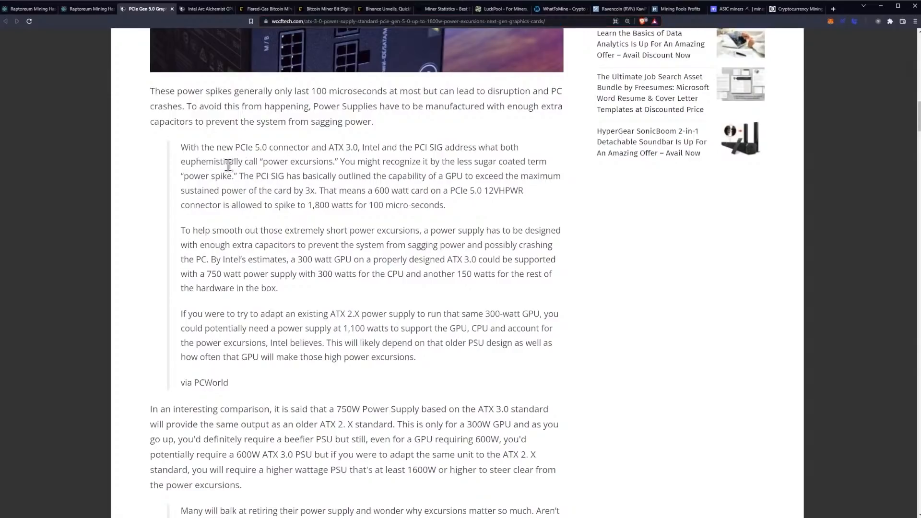
pyautogui.doubleClick(202, 161)
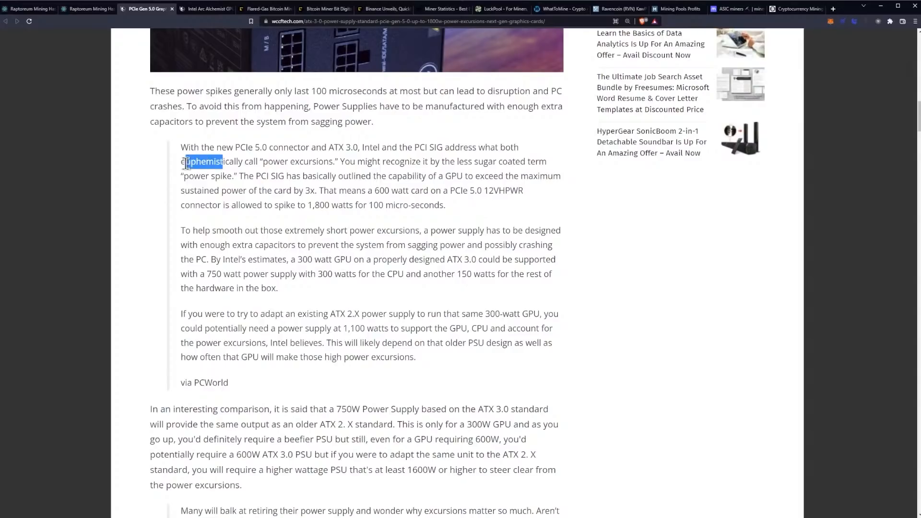
pyautogui.click(246, 164)
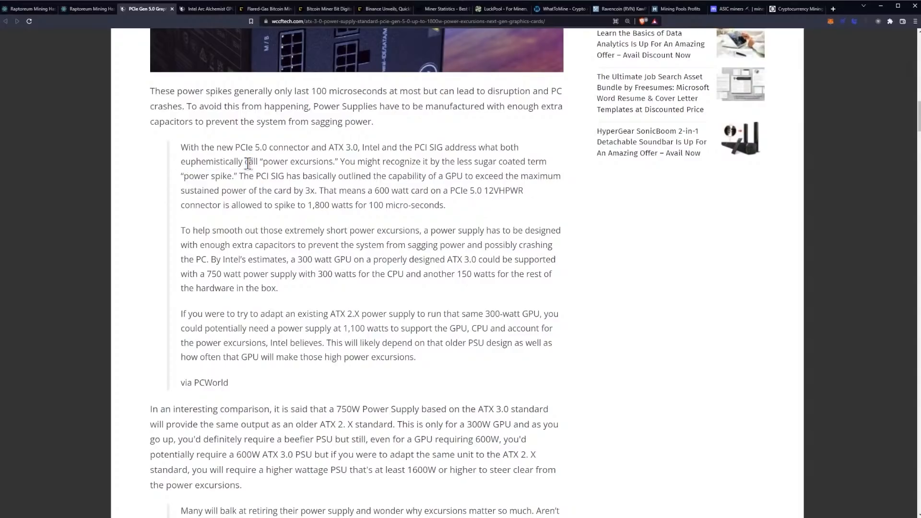
pyautogui.moveTo(440, 168)
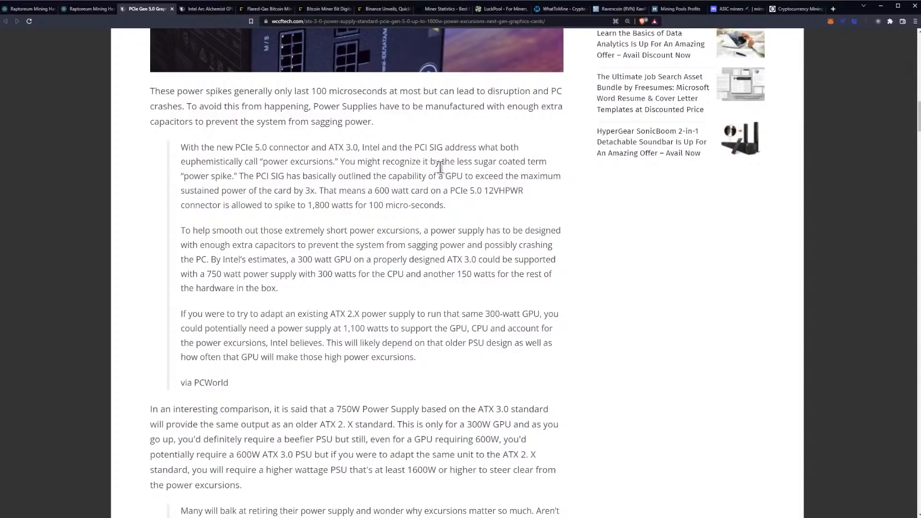
pyautogui.moveTo(532, 178)
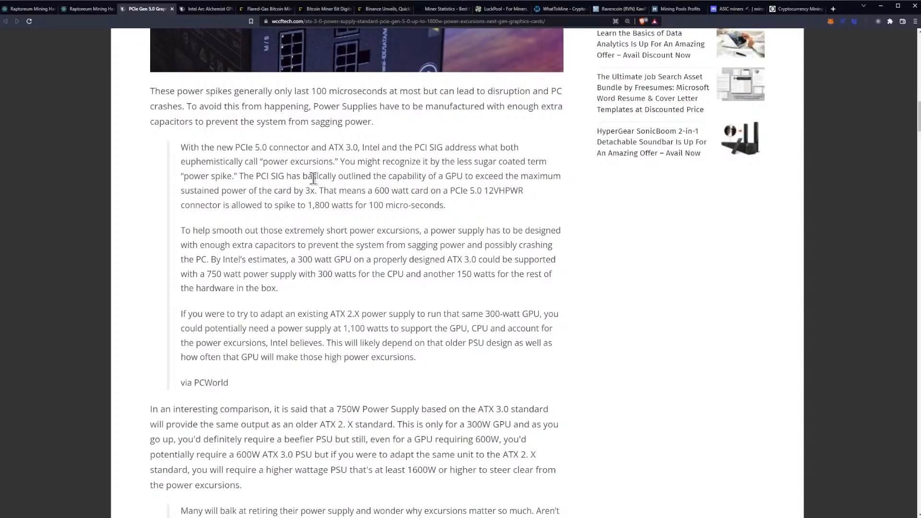
pyautogui.moveTo(396, 179)
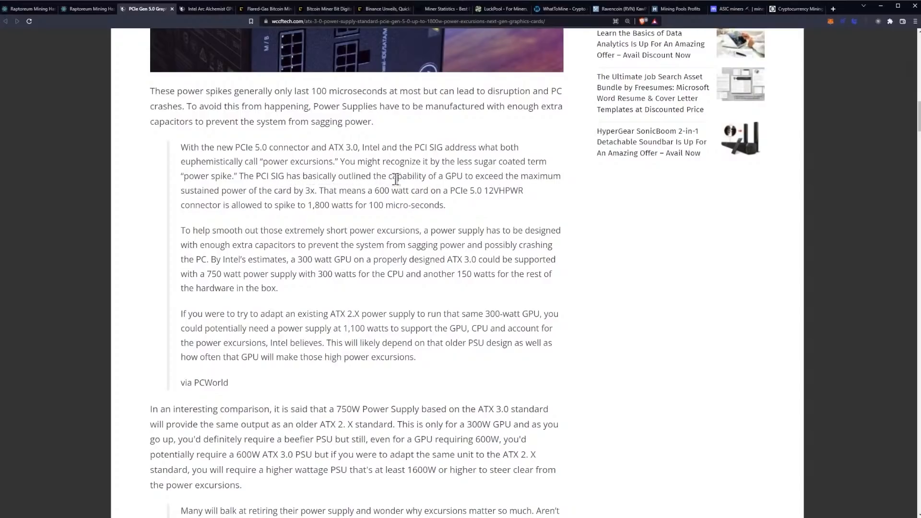
pyautogui.moveTo(555, 203)
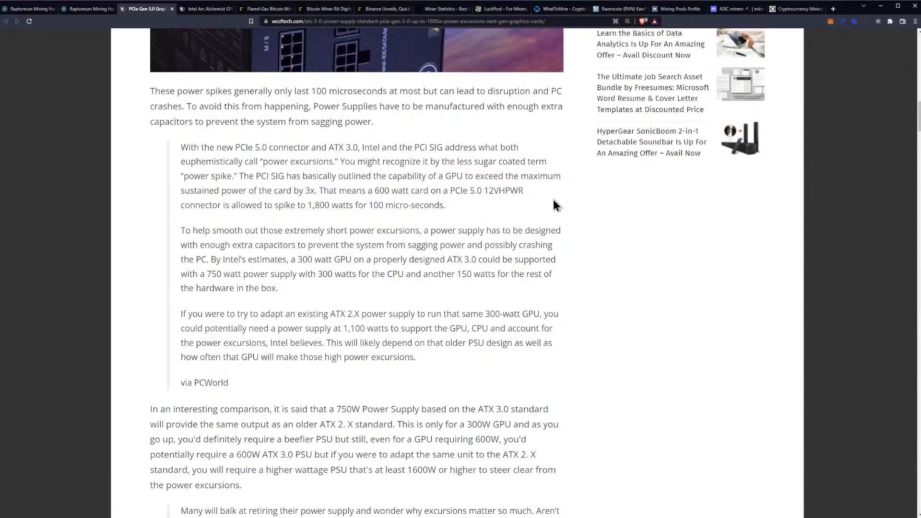
pyautogui.moveTo(489, 206)
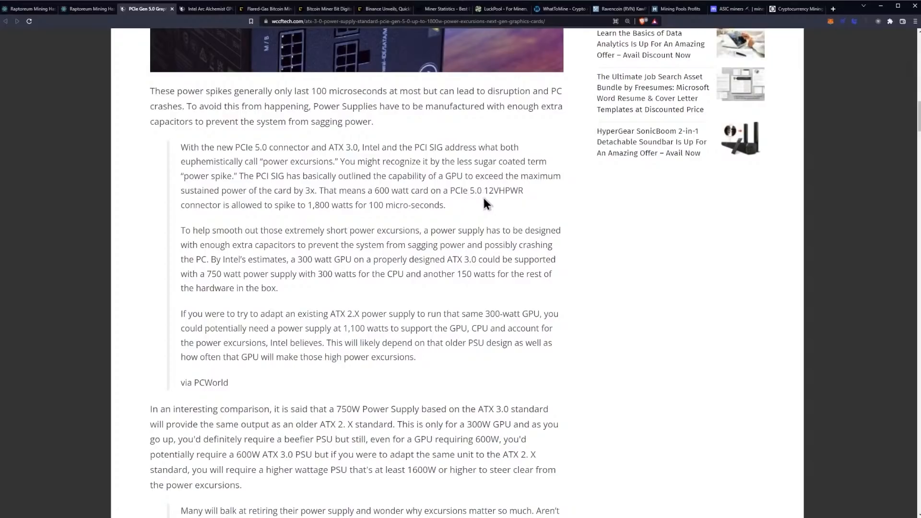
pyautogui.moveTo(278, 221)
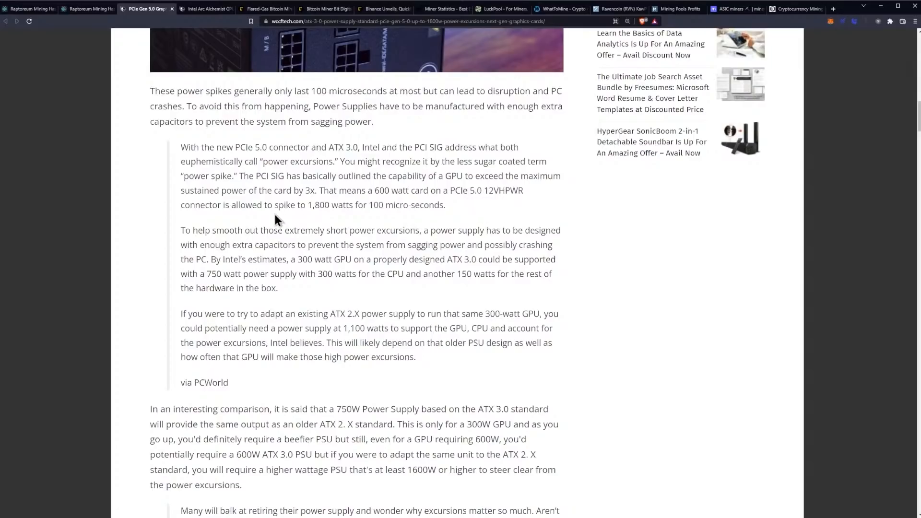
pyautogui.moveTo(302, 209)
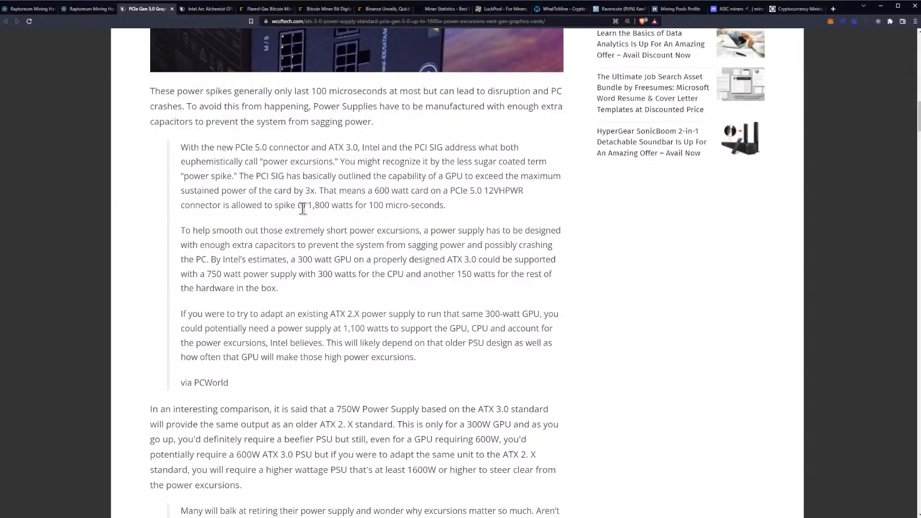
pyautogui.moveTo(461, 211)
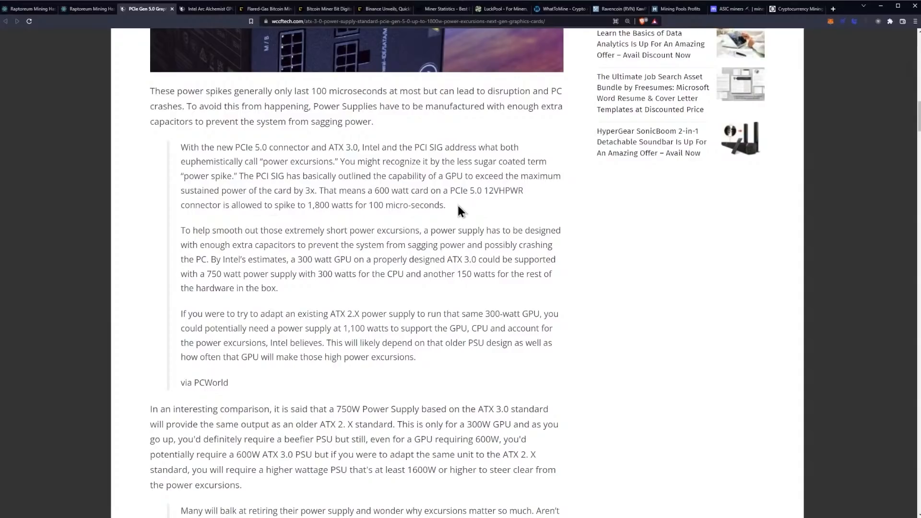
pyautogui.scroll(-3)
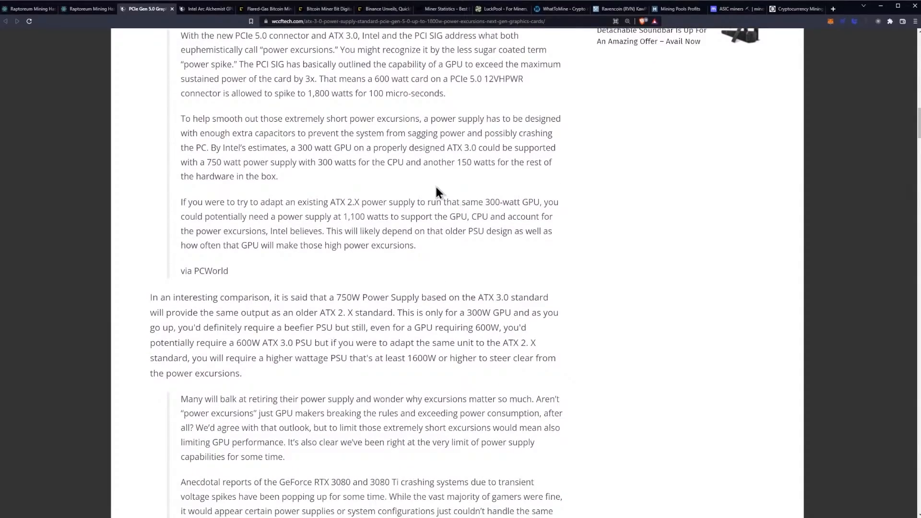
pyautogui.moveTo(391, 158)
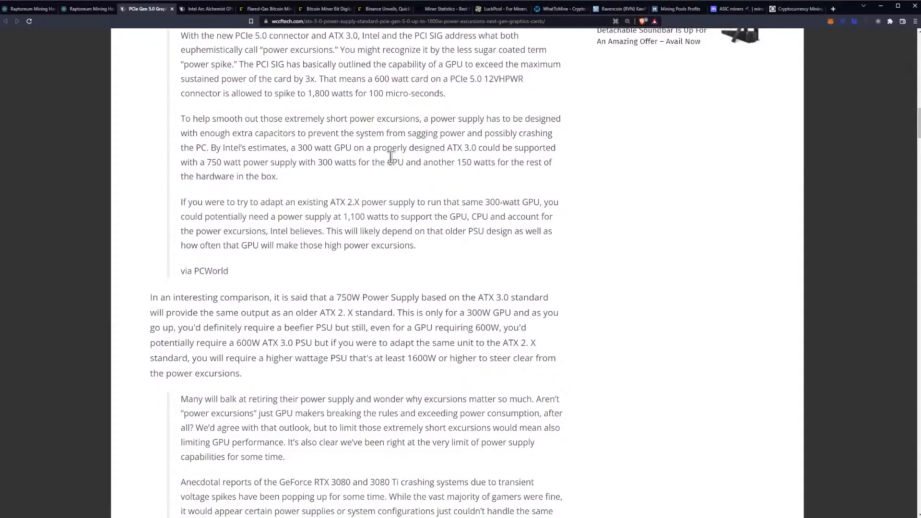
pyautogui.moveTo(394, 188)
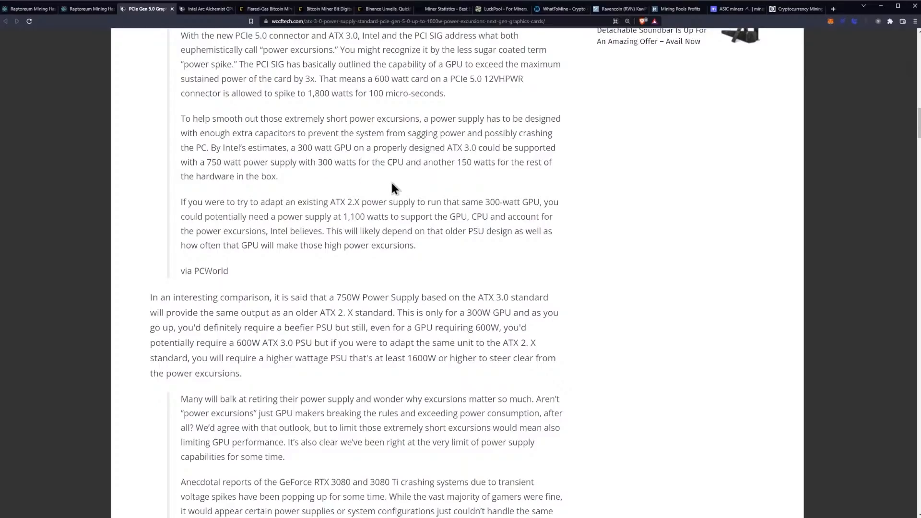
pyautogui.moveTo(385, 187)
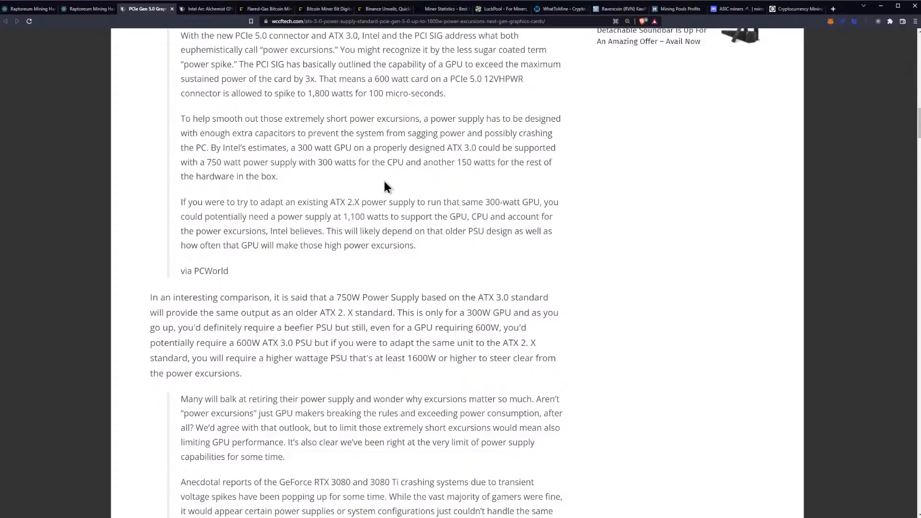
pyautogui.moveTo(413, 168)
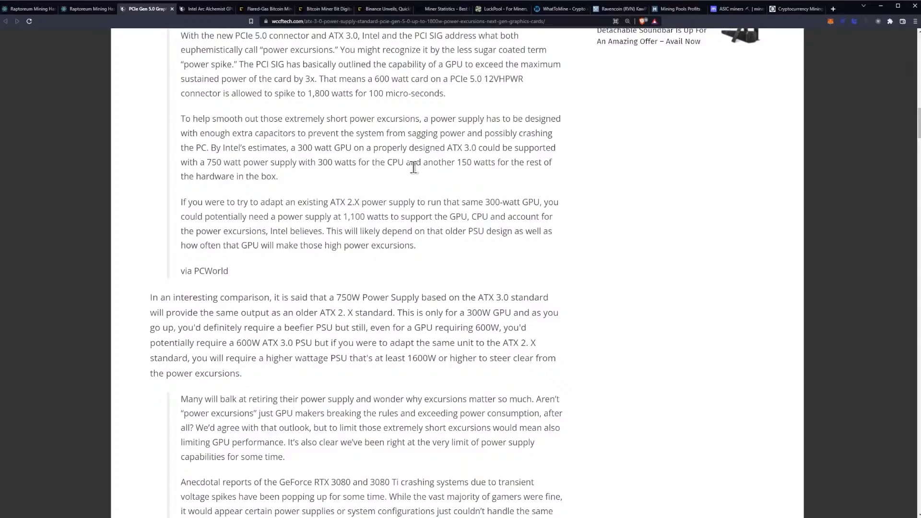
pyautogui.scroll(-3)
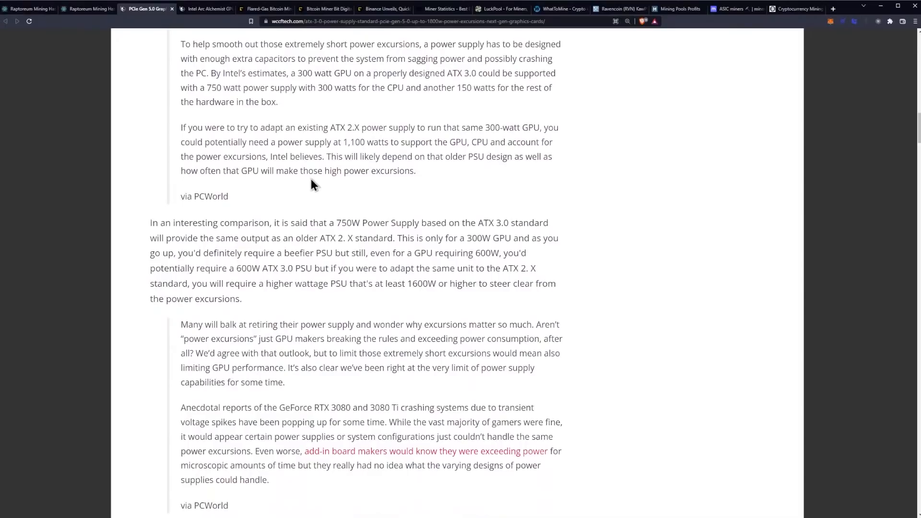
pyautogui.moveTo(409, 166)
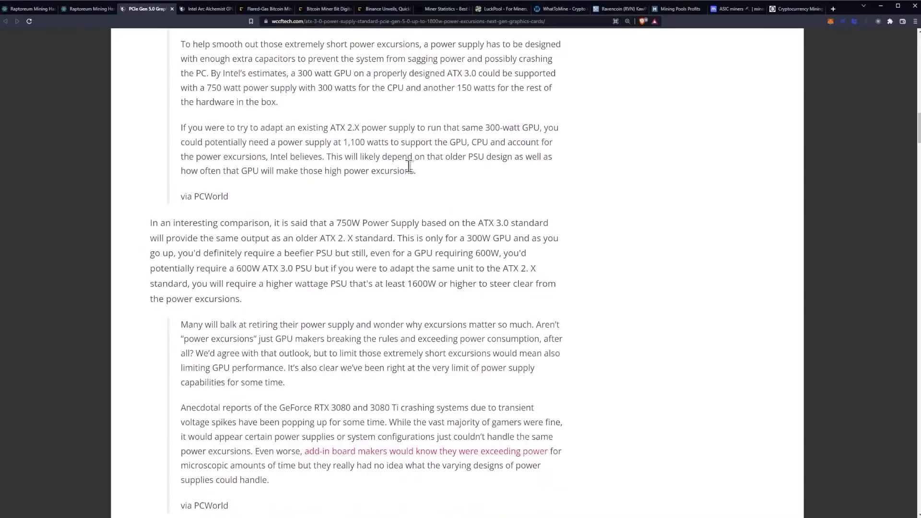
pyautogui.moveTo(379, 170)
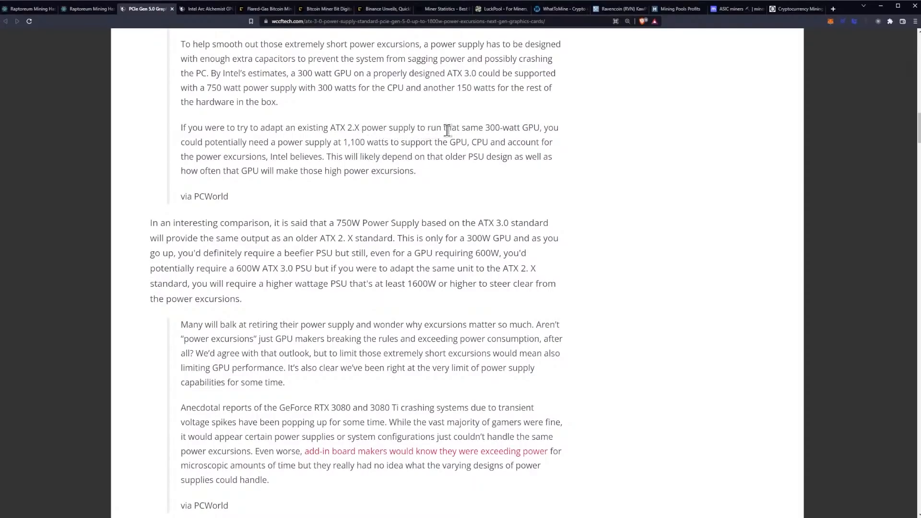
pyautogui.moveTo(331, 162)
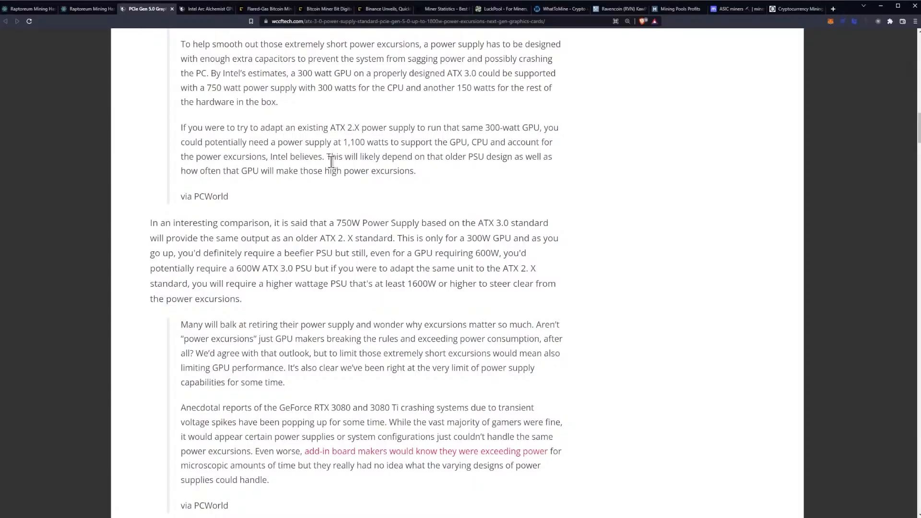
pyautogui.moveTo(342, 186)
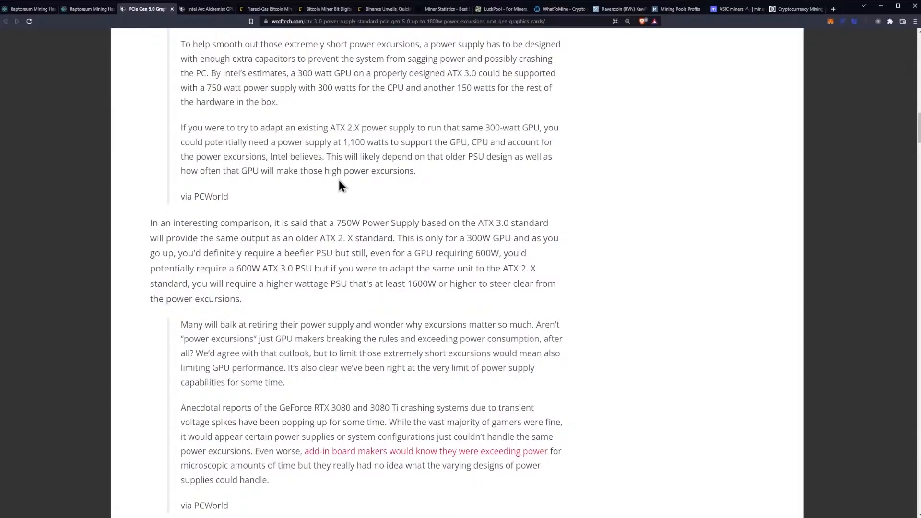
pyautogui.moveTo(382, 194)
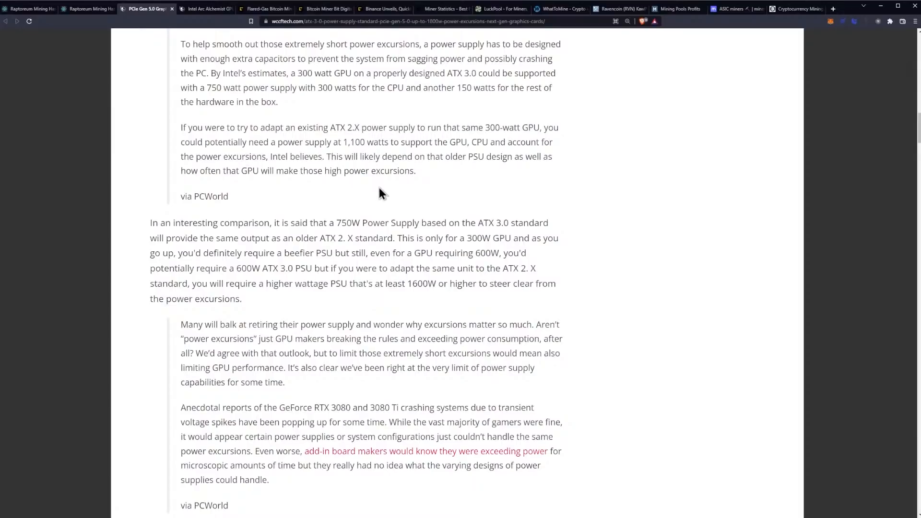
pyautogui.moveTo(367, 186)
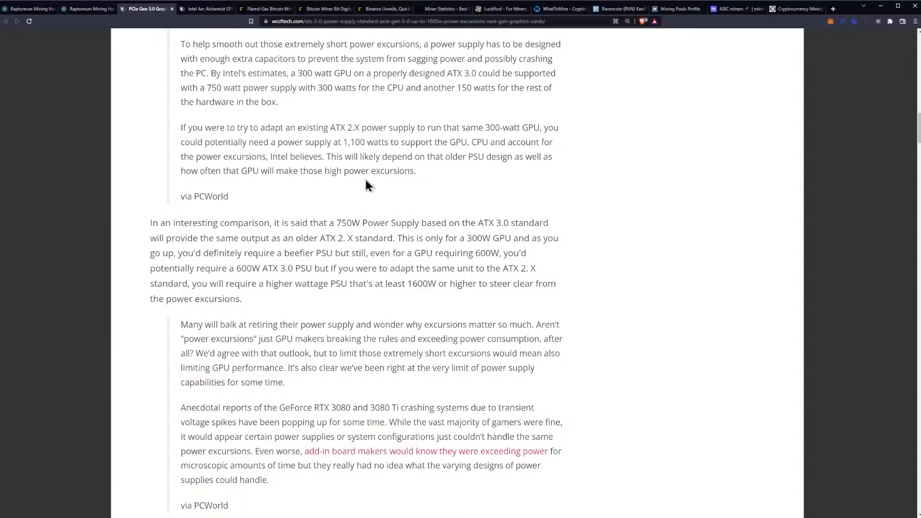
pyautogui.moveTo(375, 183)
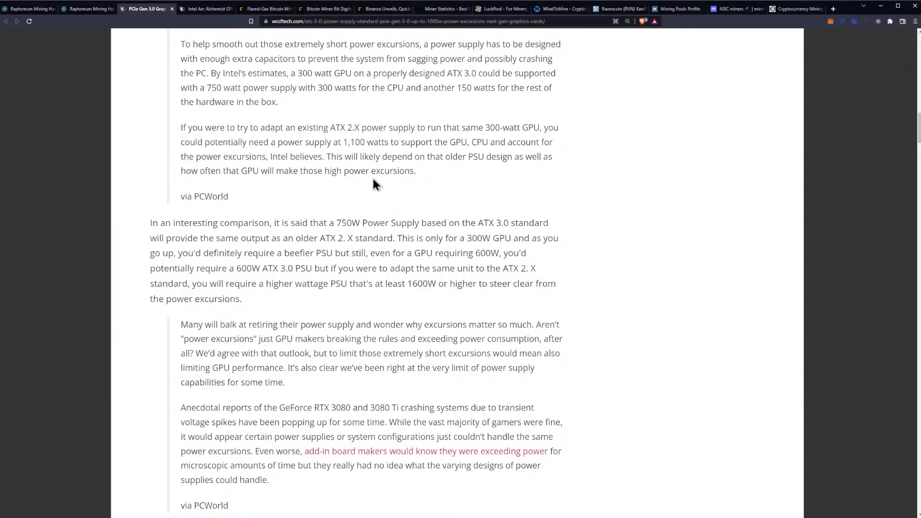
pyautogui.moveTo(424, 182)
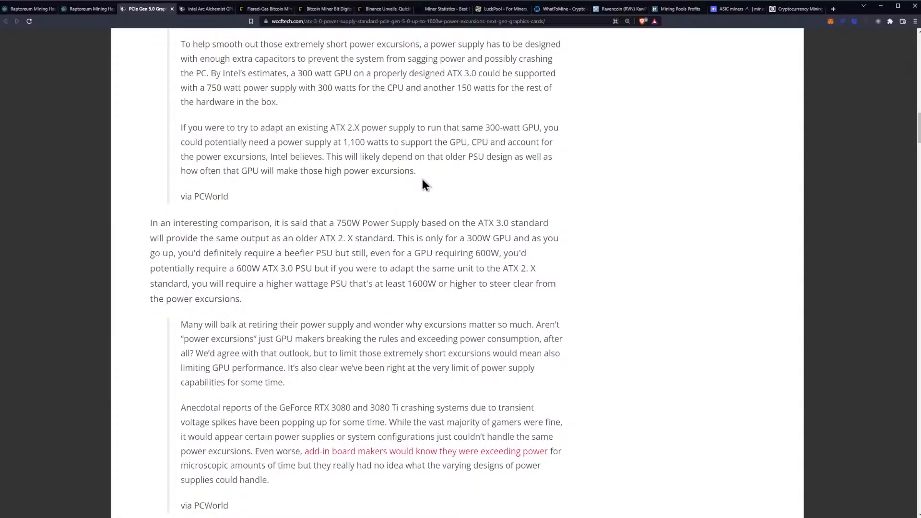
pyautogui.moveTo(525, 173)
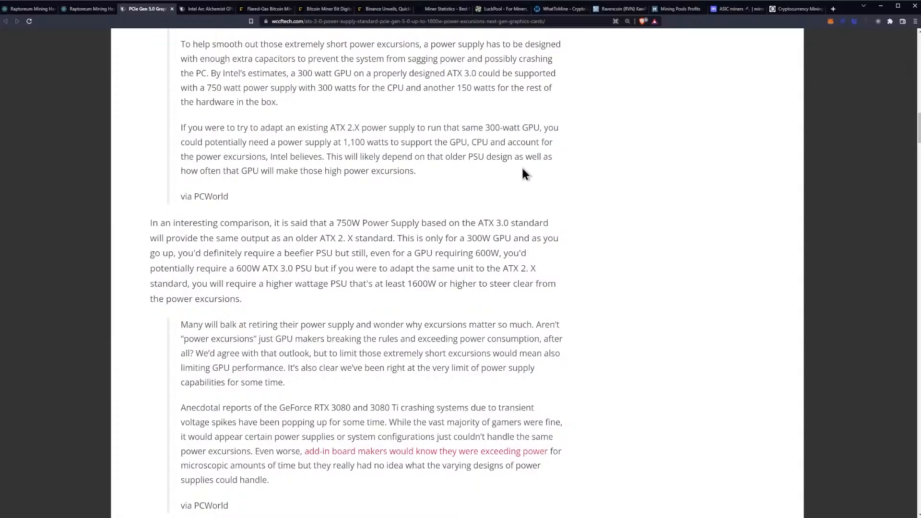
pyautogui.moveTo(270, 190)
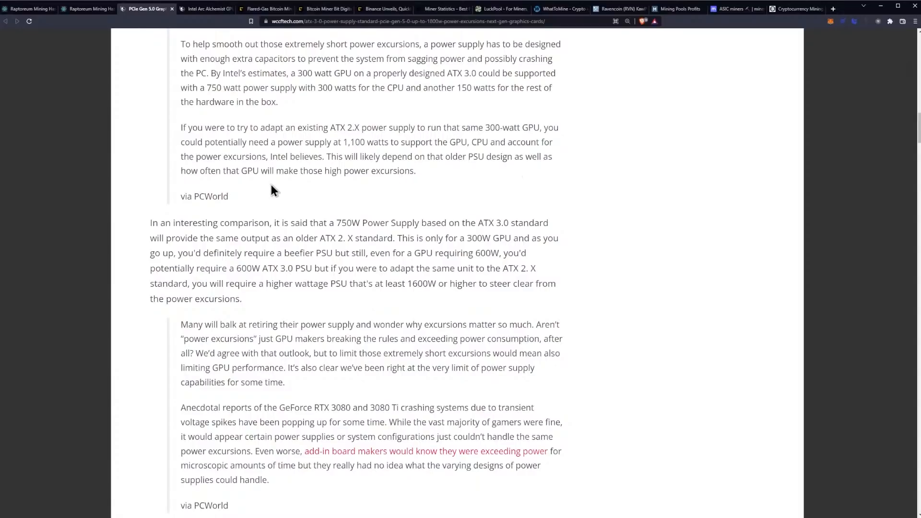
# - Scroll to the AIB incentive paragraph and the Table 3-2 PCIe power budget heading
pyautogui.scroll(-3)
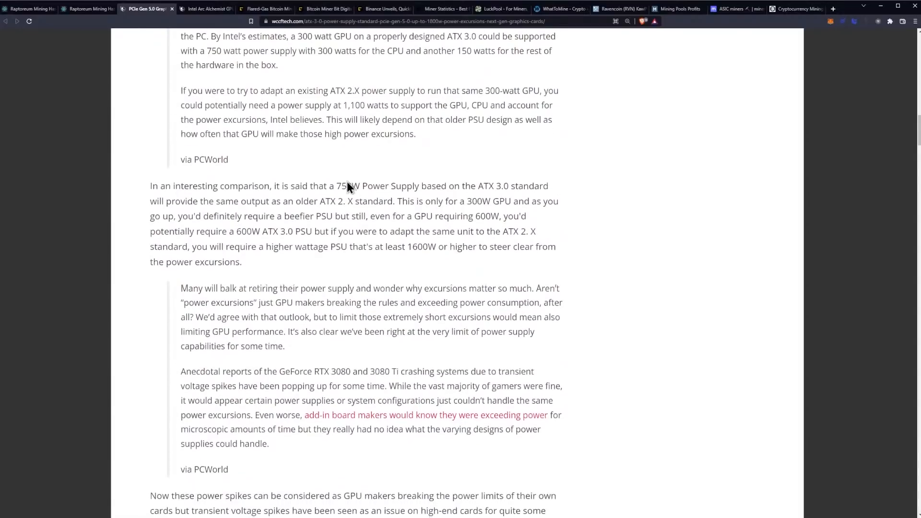
pyautogui.scroll(-3)
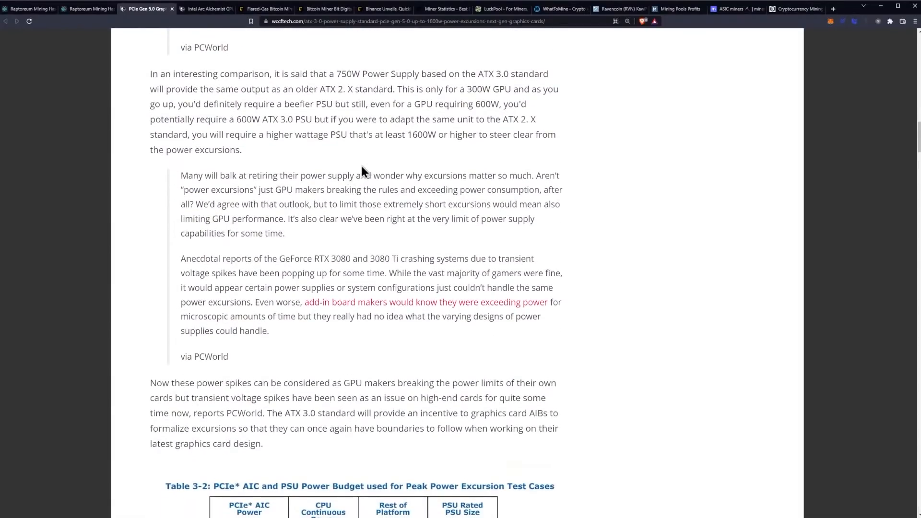
pyautogui.moveTo(376, 154)
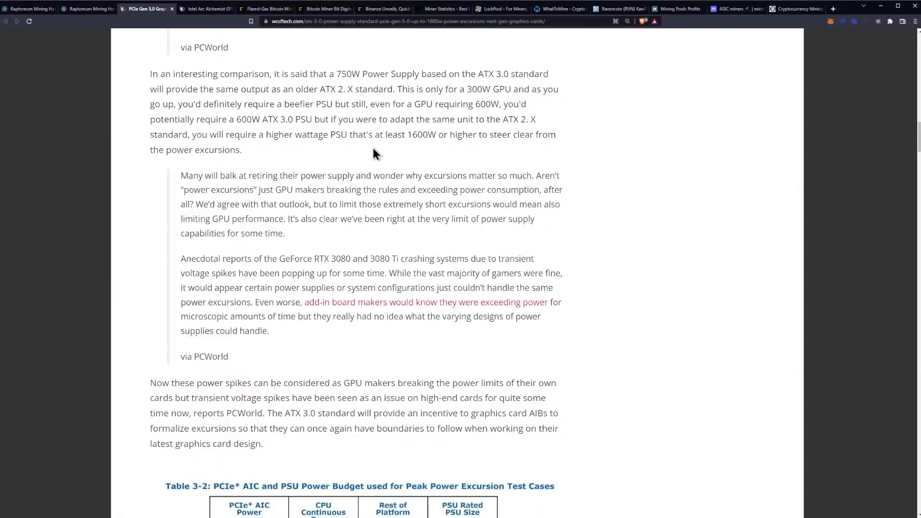
pyautogui.moveTo(415, 155)
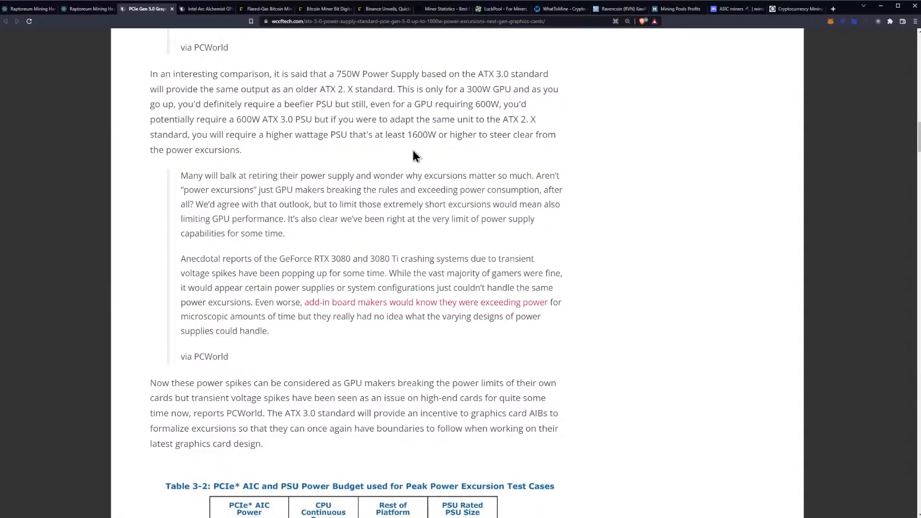
pyautogui.moveTo(407, 148)
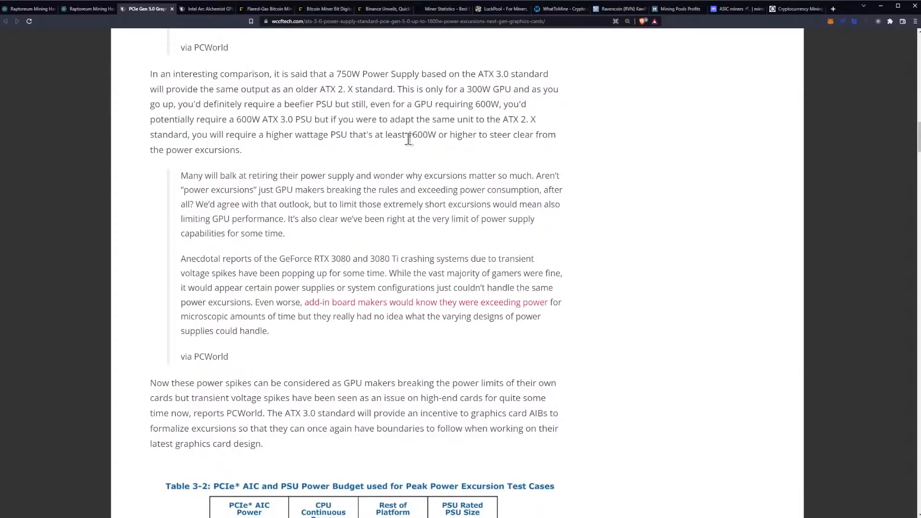
pyautogui.moveTo(412, 149)
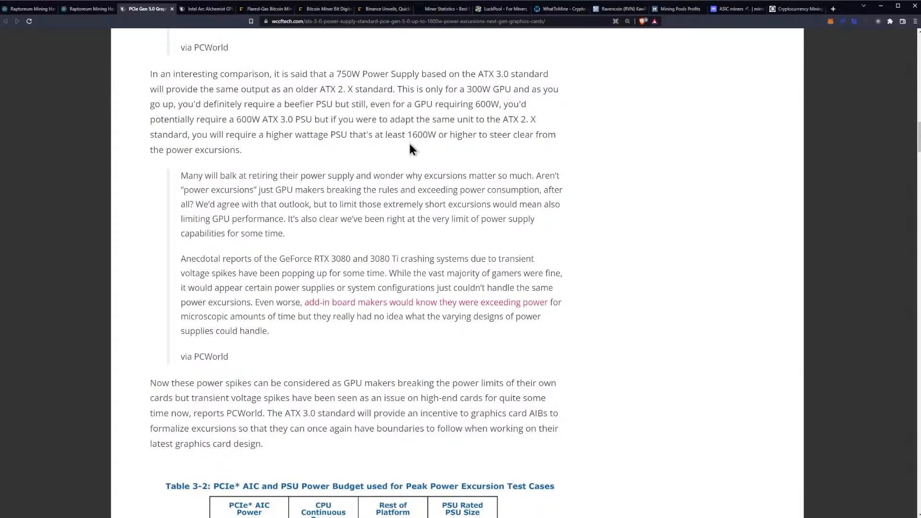
pyautogui.moveTo(400, 136)
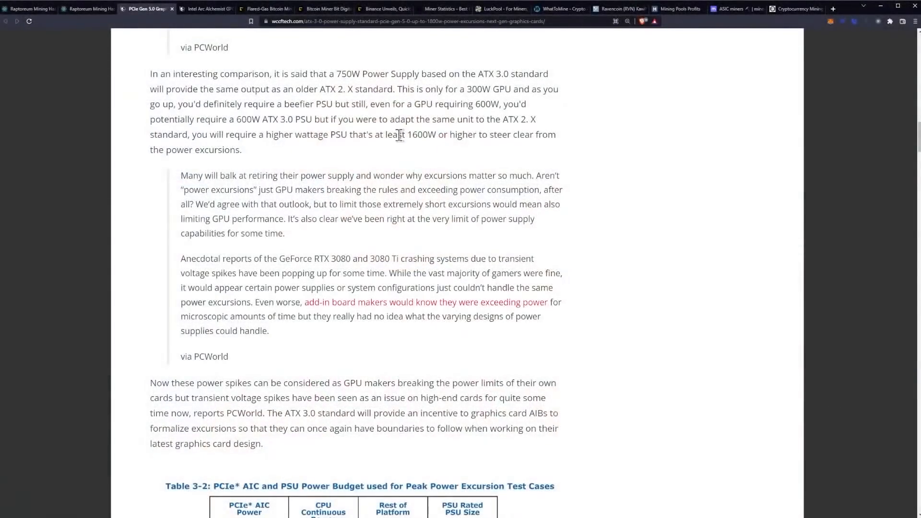
# - Scroll to the RTX 3080 crash quote and full Table 3-2, from 75W to 600W cards
pyautogui.scroll(-3)
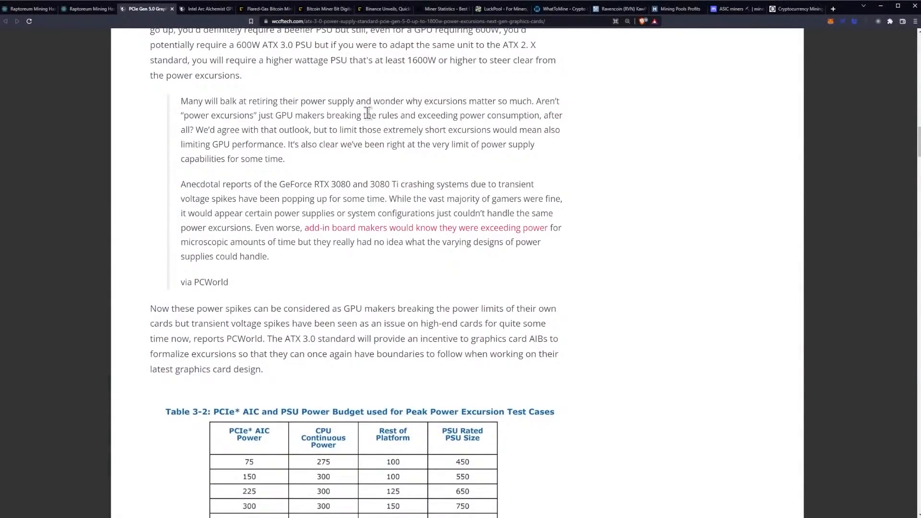
pyautogui.moveTo(442, 175)
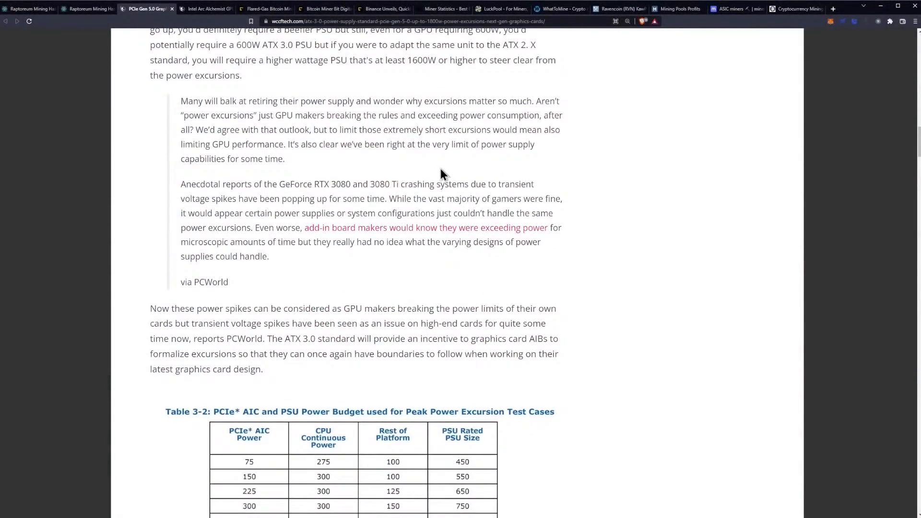
pyautogui.moveTo(429, 171)
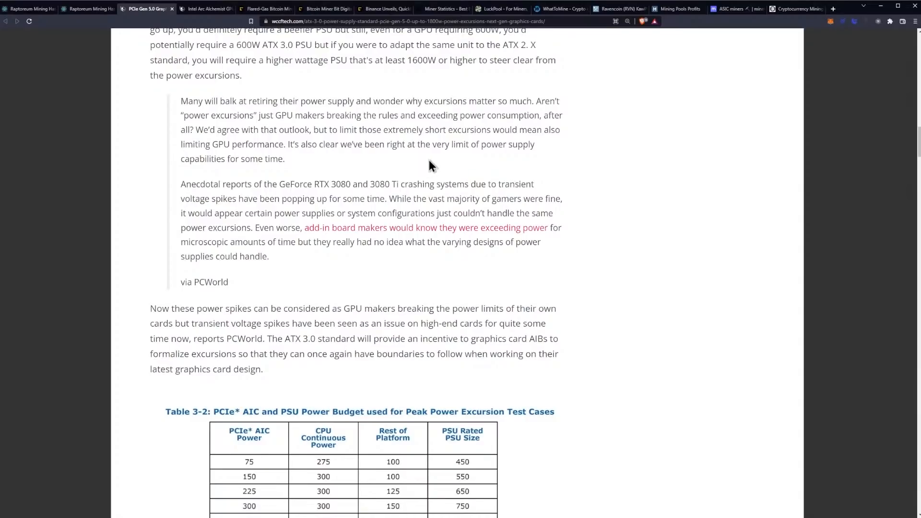
pyautogui.moveTo(288, 144)
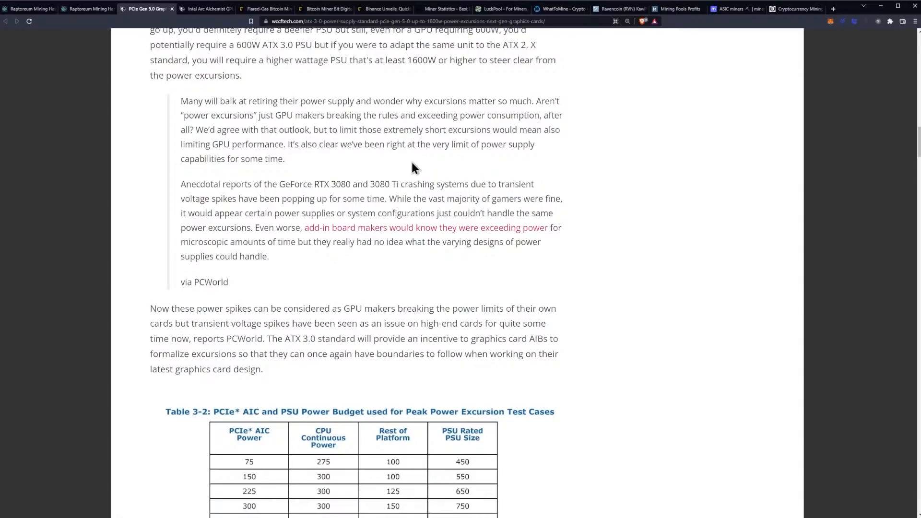
pyautogui.moveTo(417, 164)
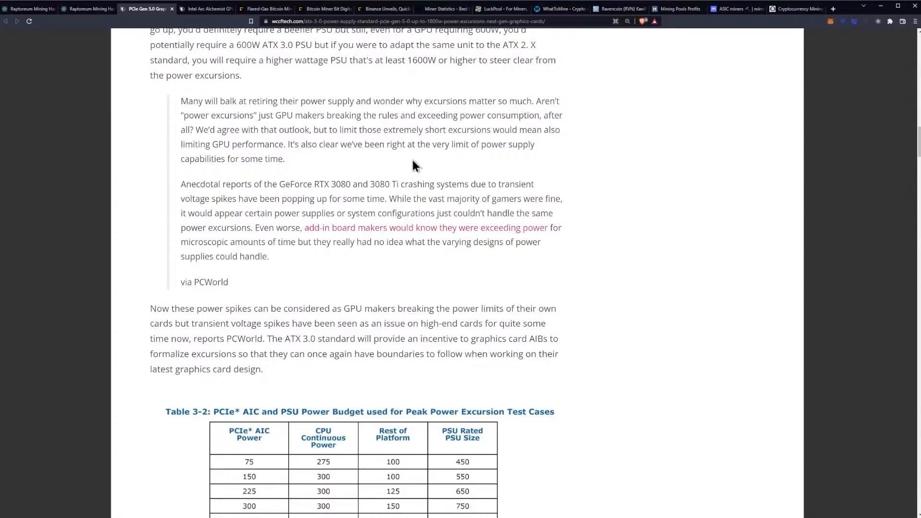
pyautogui.moveTo(425, 152)
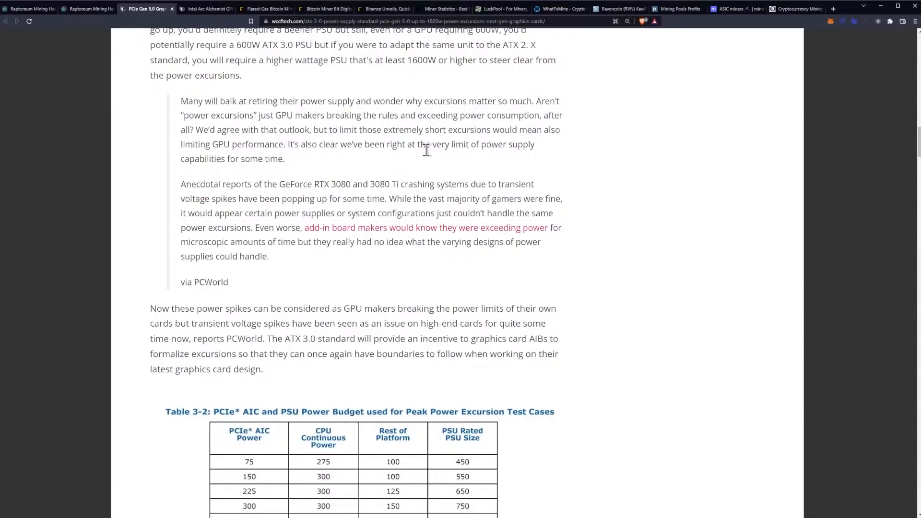
pyautogui.moveTo(393, 163)
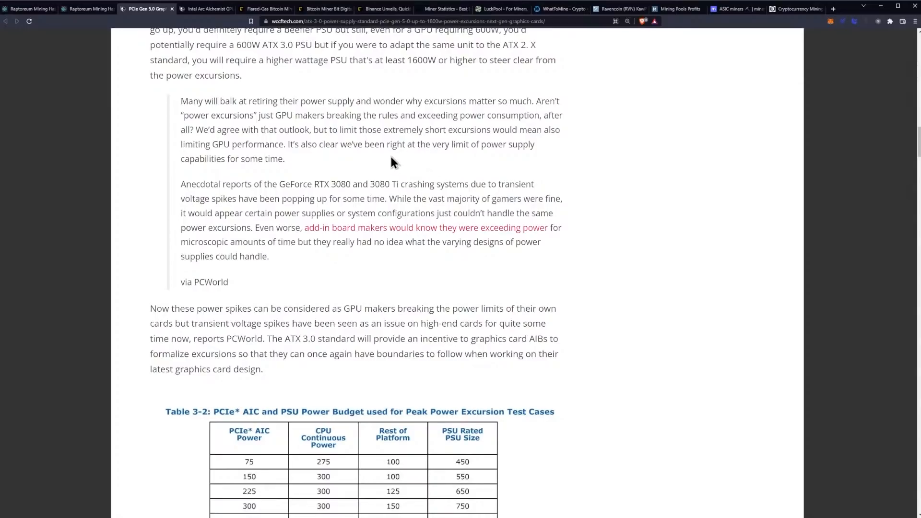
pyautogui.scroll(-3)
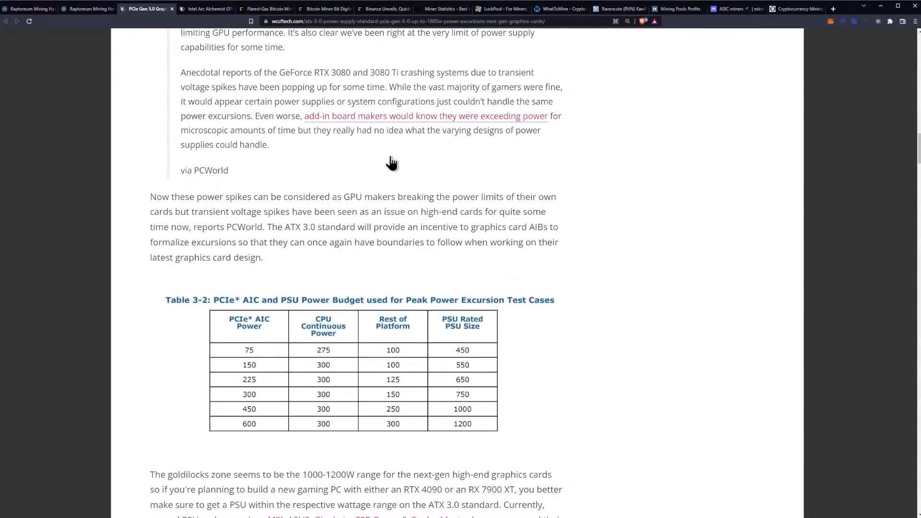
pyautogui.moveTo(392, 162)
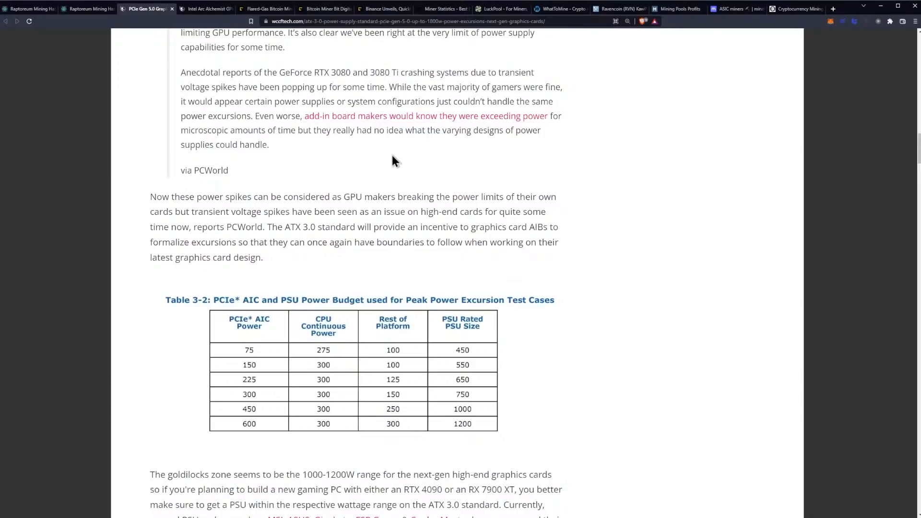
pyautogui.moveTo(391, 162)
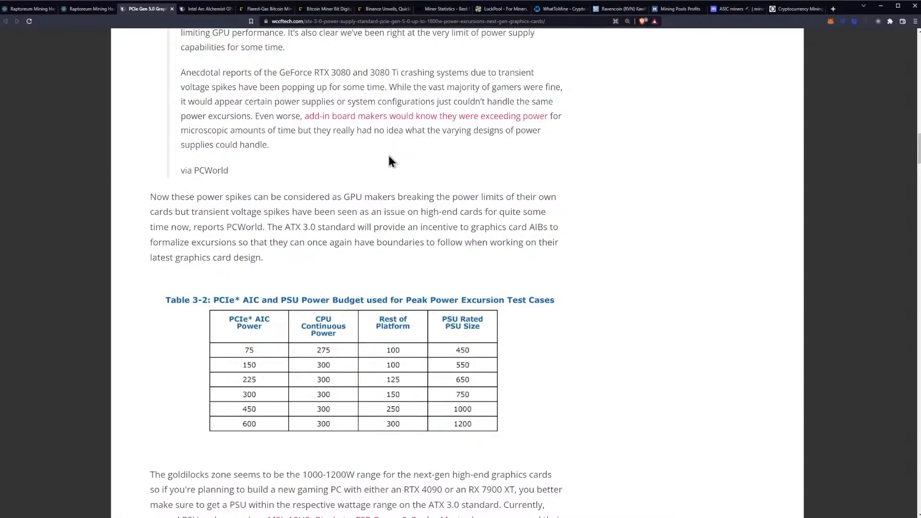
pyautogui.moveTo(400, 158)
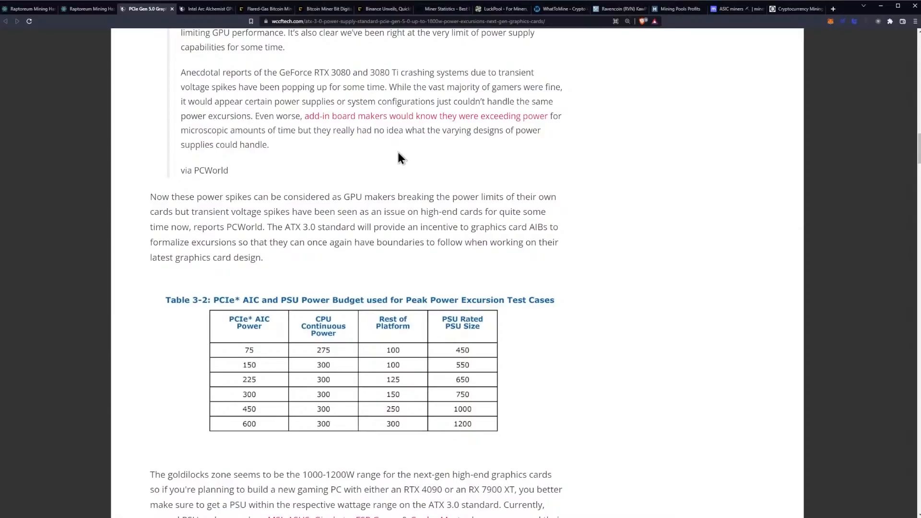
pyautogui.moveTo(425, 153)
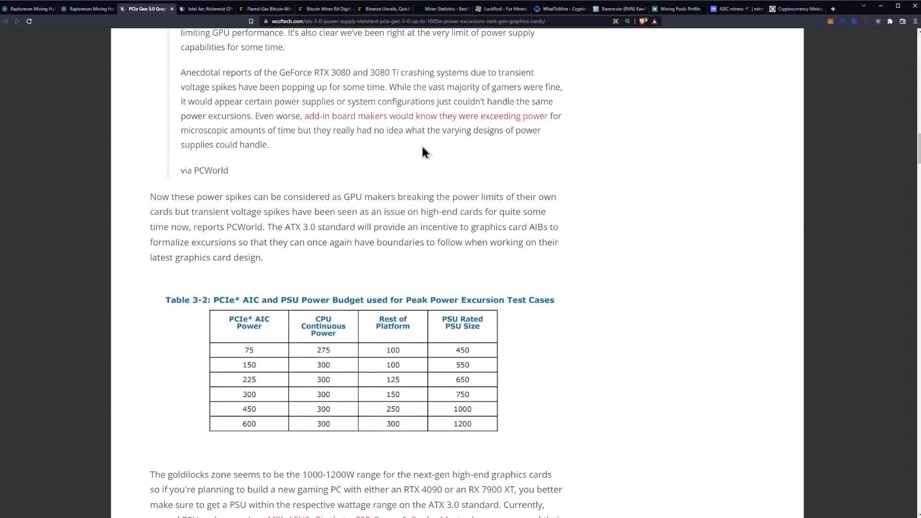
pyautogui.moveTo(417, 152)
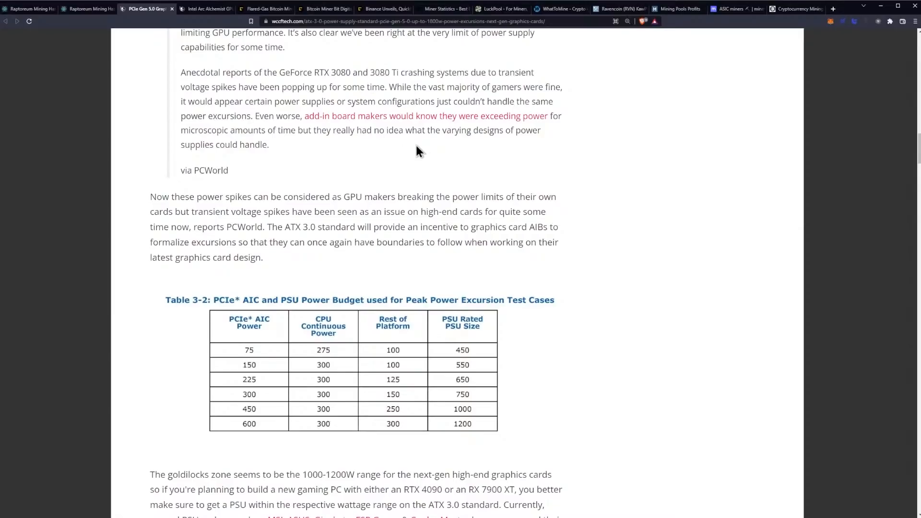
pyautogui.moveTo(403, 153)
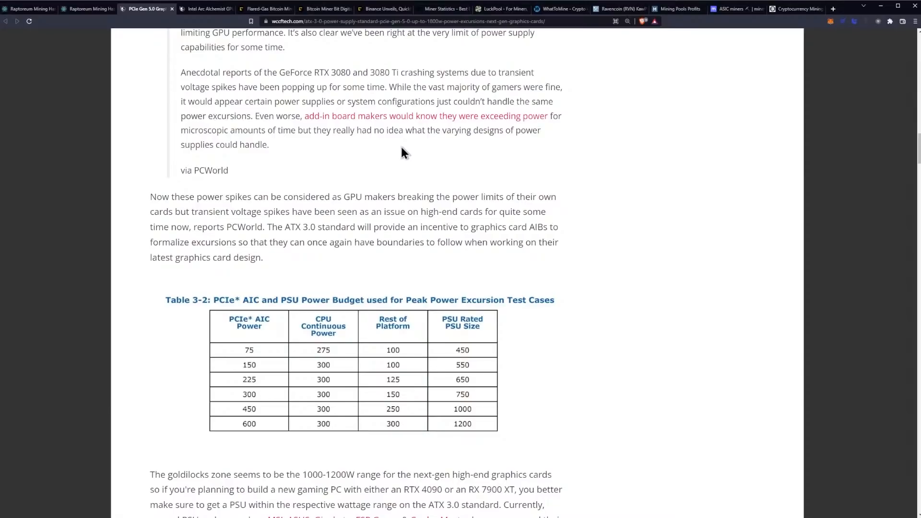
pyautogui.moveTo(285, 153)
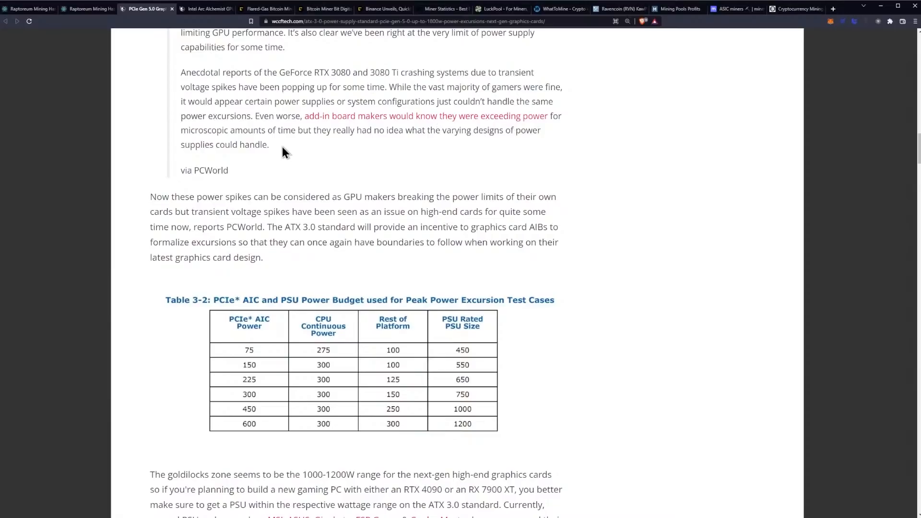
pyautogui.moveTo(284, 137)
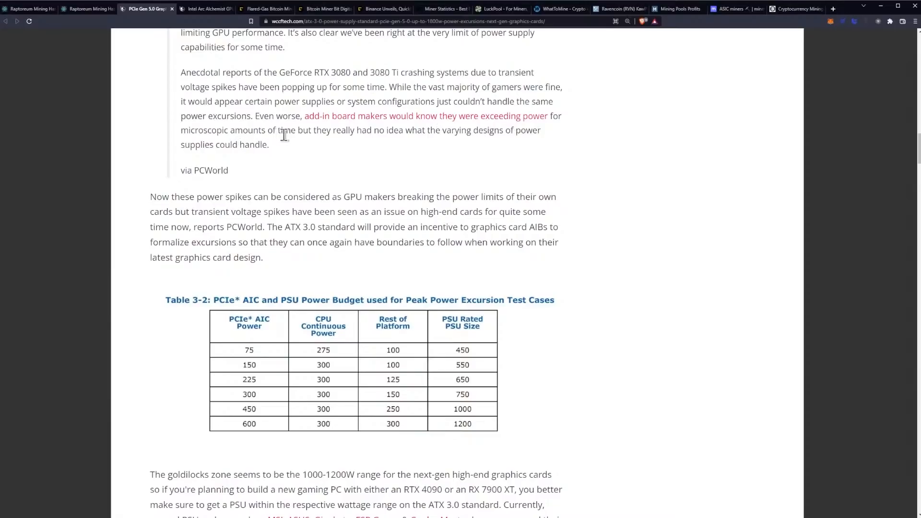
pyautogui.moveTo(367, 132)
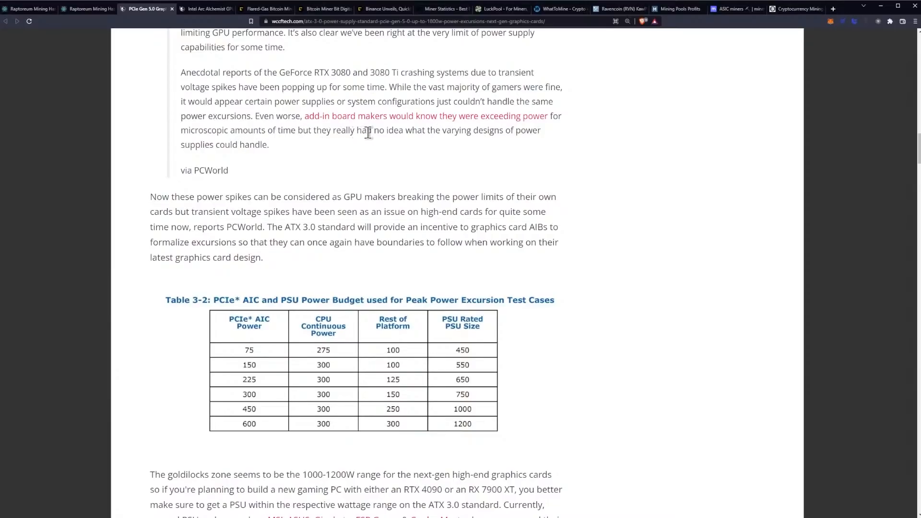
pyautogui.moveTo(443, 164)
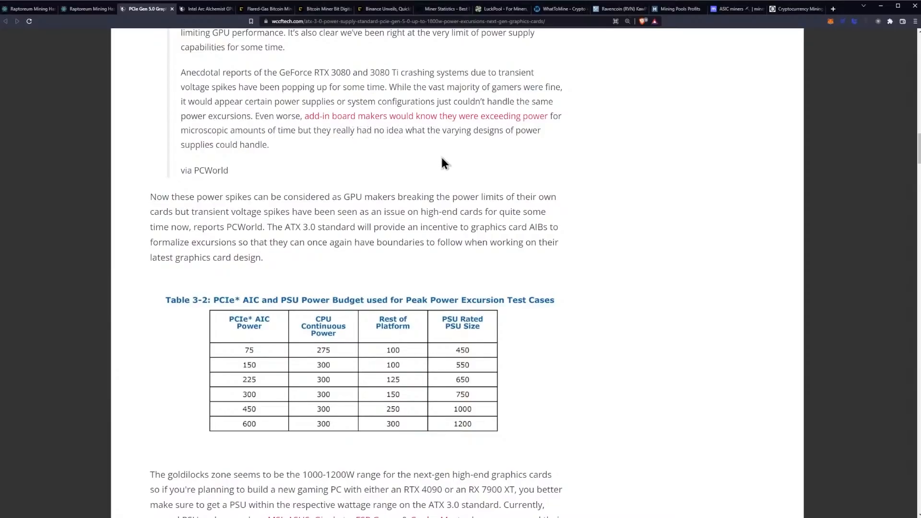
pyautogui.moveTo(434, 157)
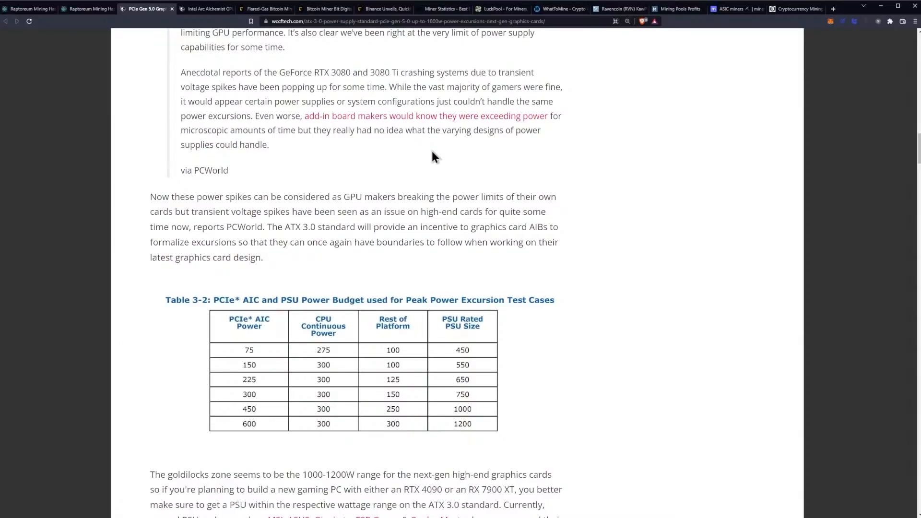
# - Scroll past the 1000–1200W goldilocks paragraph to the RTX 3080 and RTX 3090 product listings
pyautogui.scroll(-3)
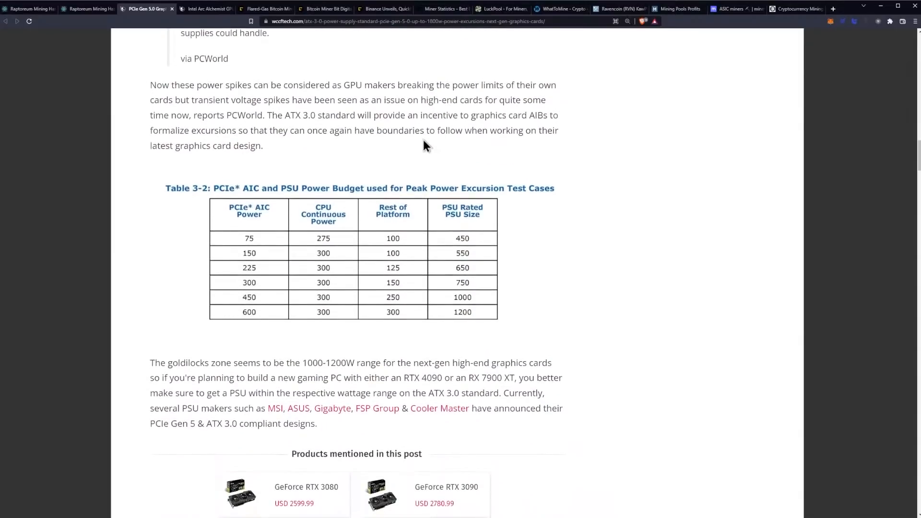
pyautogui.moveTo(429, 130)
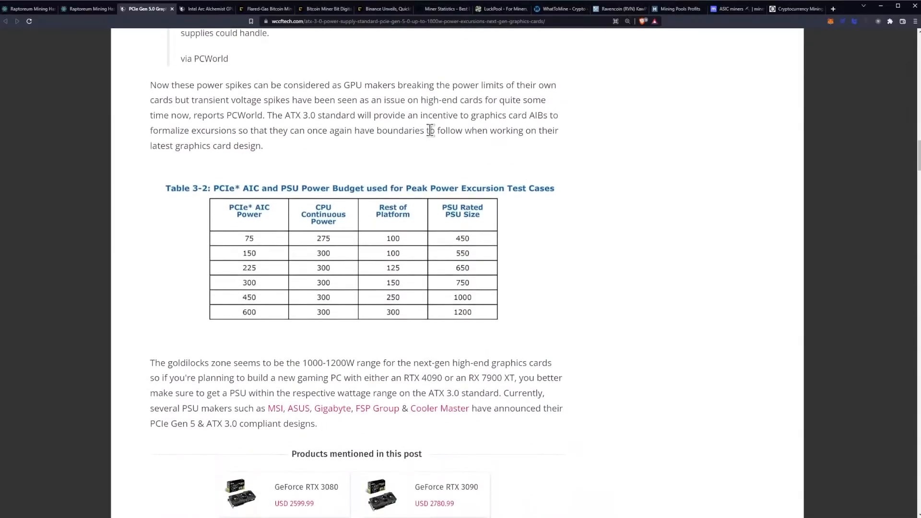
pyautogui.moveTo(449, 137)
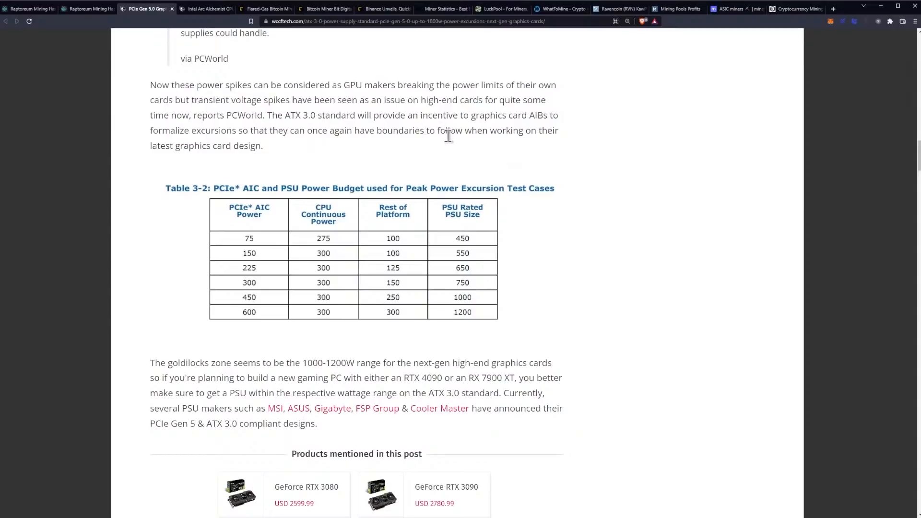
pyautogui.moveTo(200, 115)
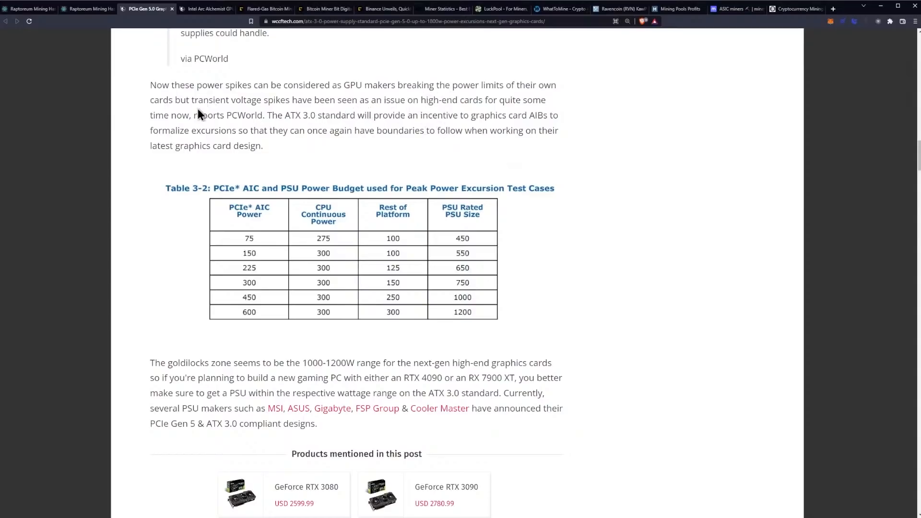
pyautogui.moveTo(303, 101)
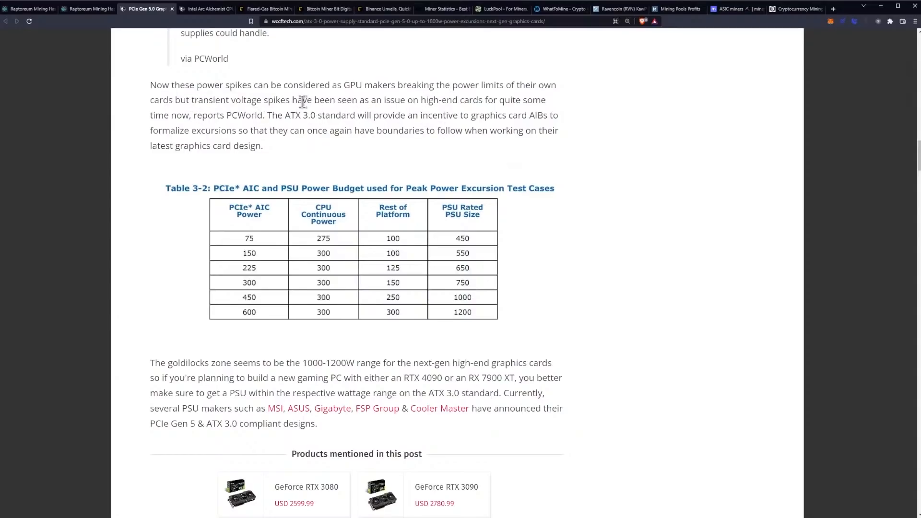
pyautogui.moveTo(458, 104)
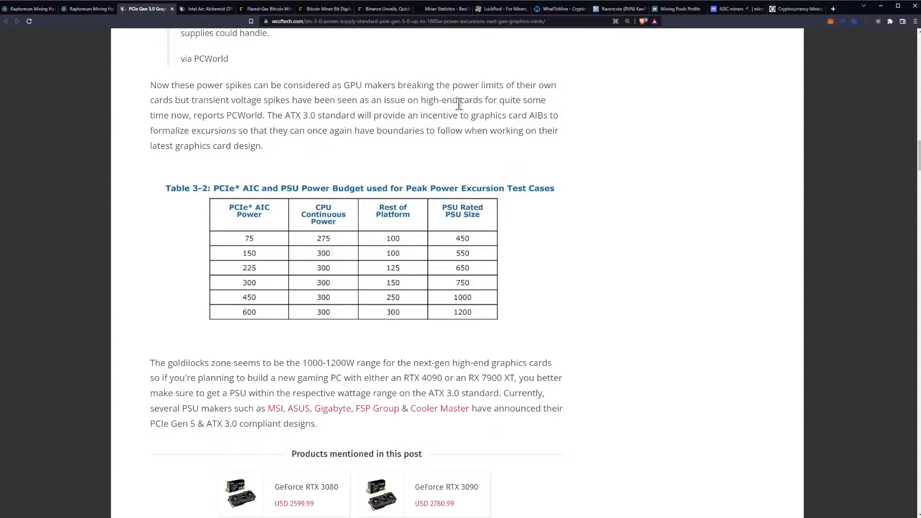
pyautogui.moveTo(416, 154)
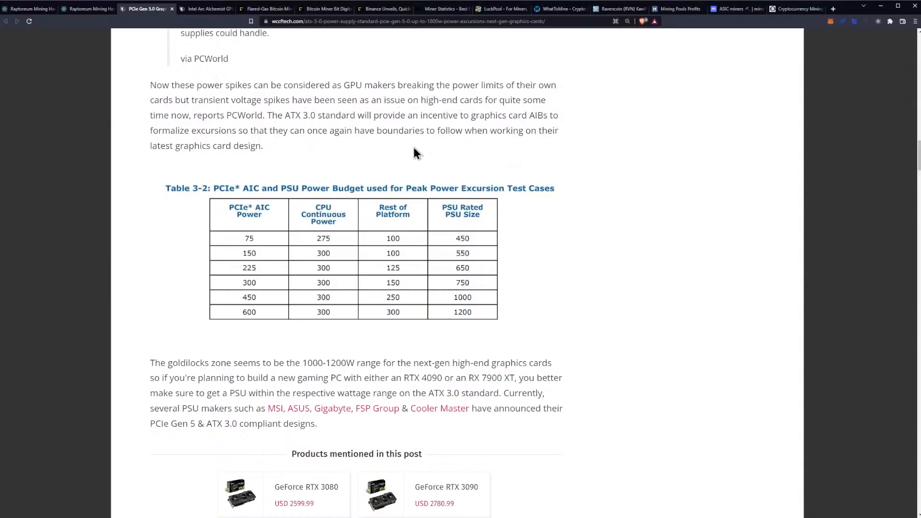
pyautogui.scroll(-3)
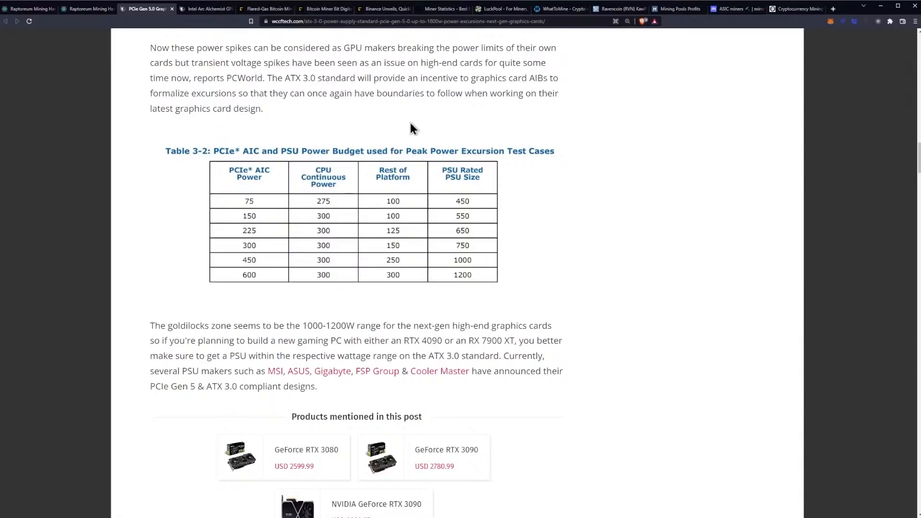
pyautogui.moveTo(419, 125)
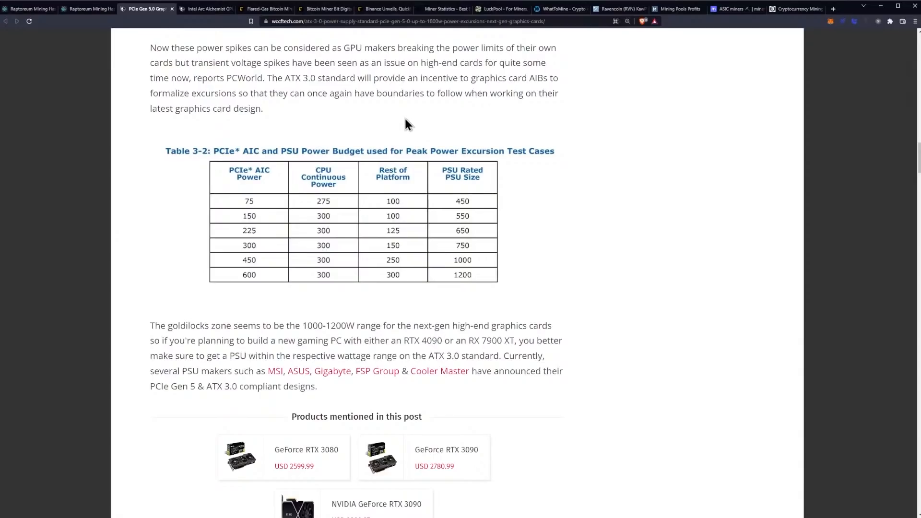
pyautogui.moveTo(384, 159)
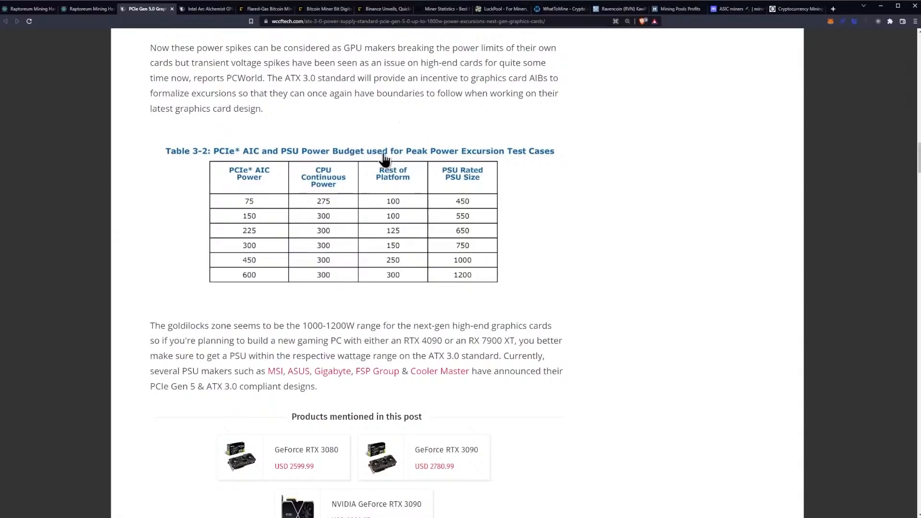
pyautogui.moveTo(605, 172)
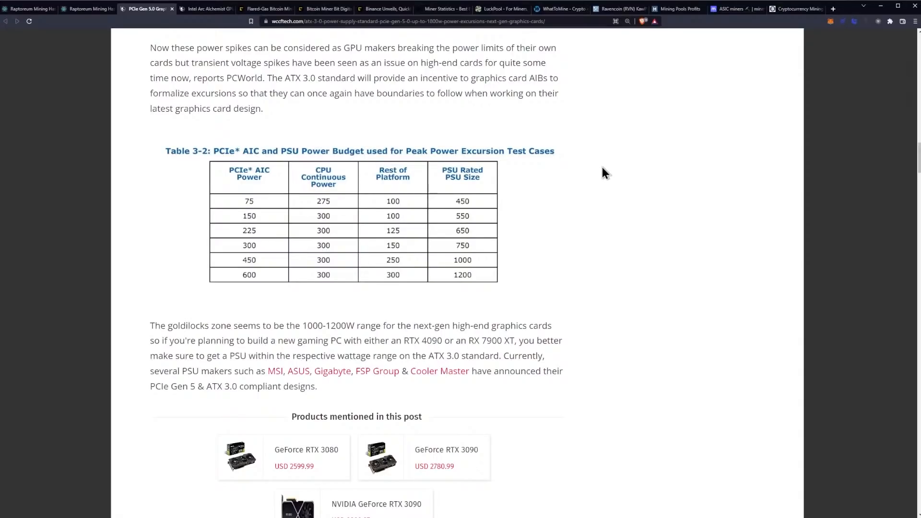
# - Scroll past the products-mentioned listings to the share buttons and the Related heading
pyautogui.scroll(-3)
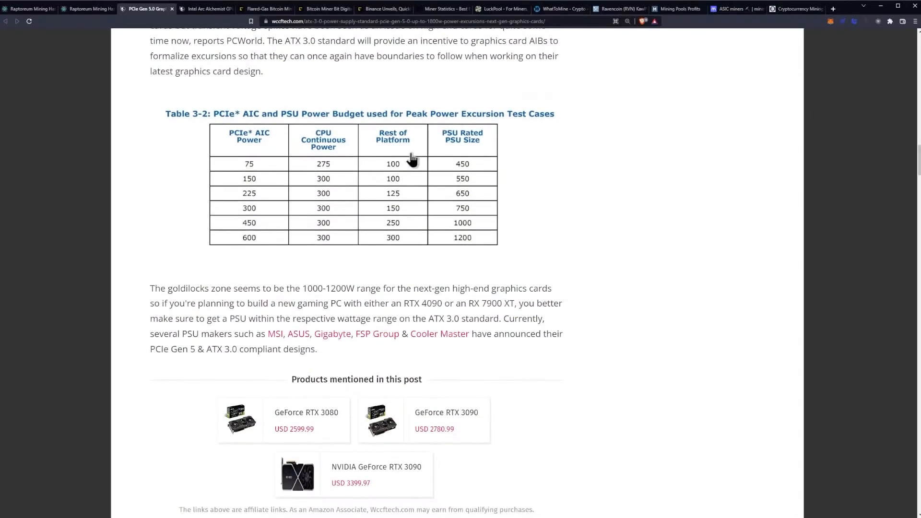
pyautogui.moveTo(255, 144)
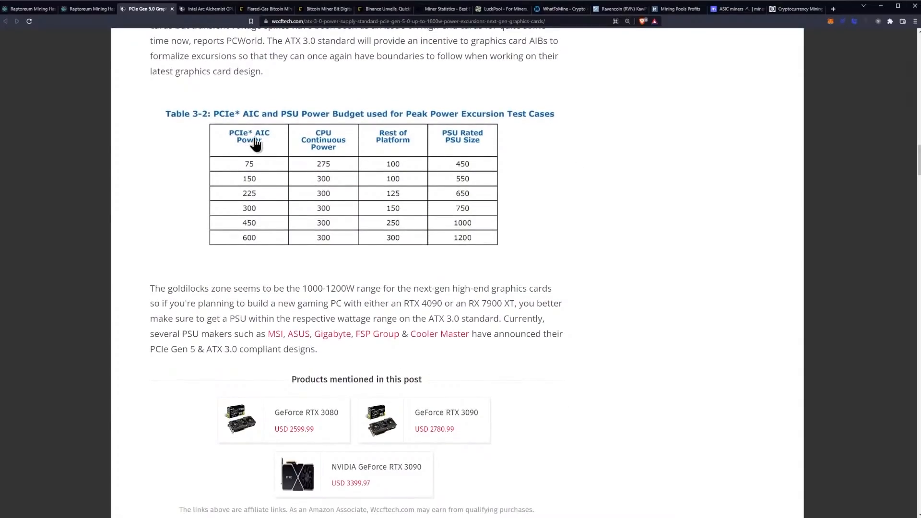
pyautogui.moveTo(249, 142)
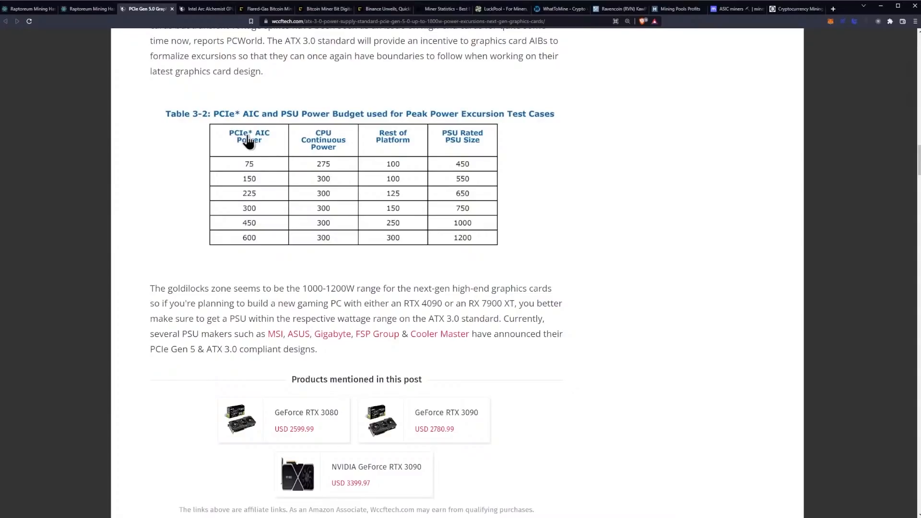
pyautogui.moveTo(377, 153)
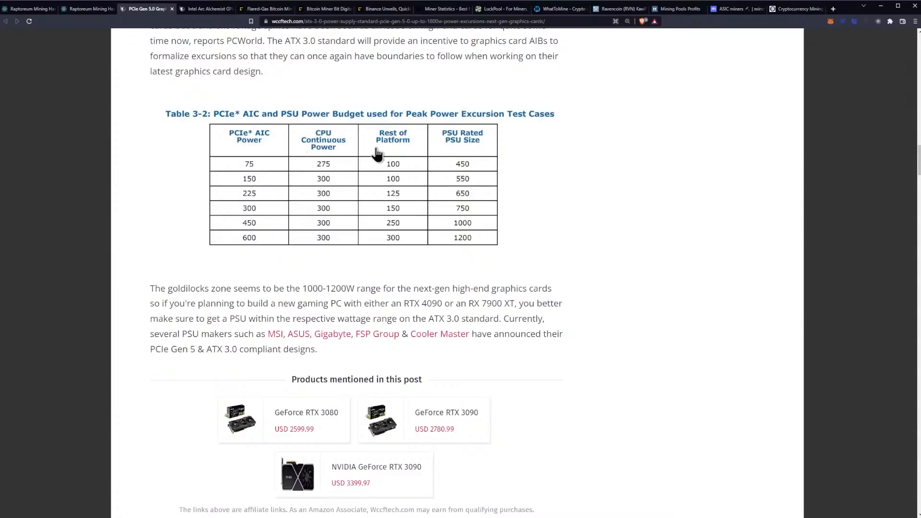
pyautogui.moveTo(385, 149)
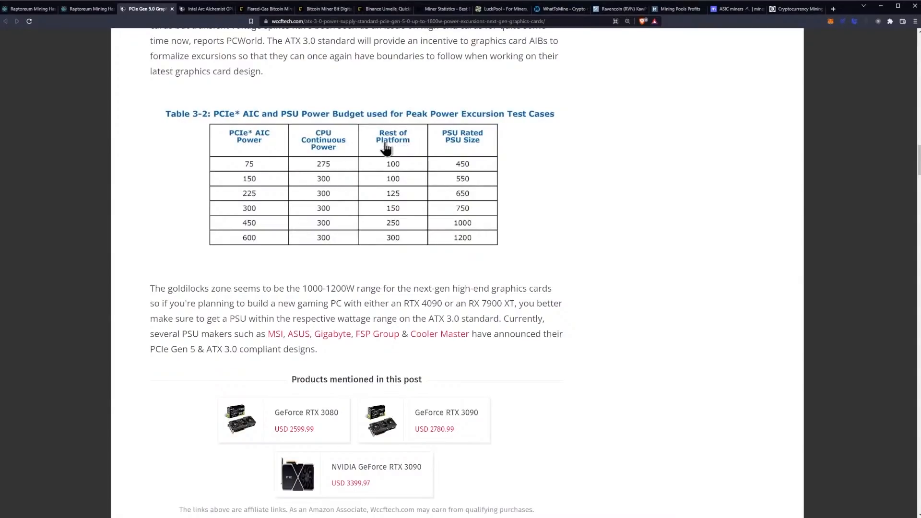
pyautogui.moveTo(476, 177)
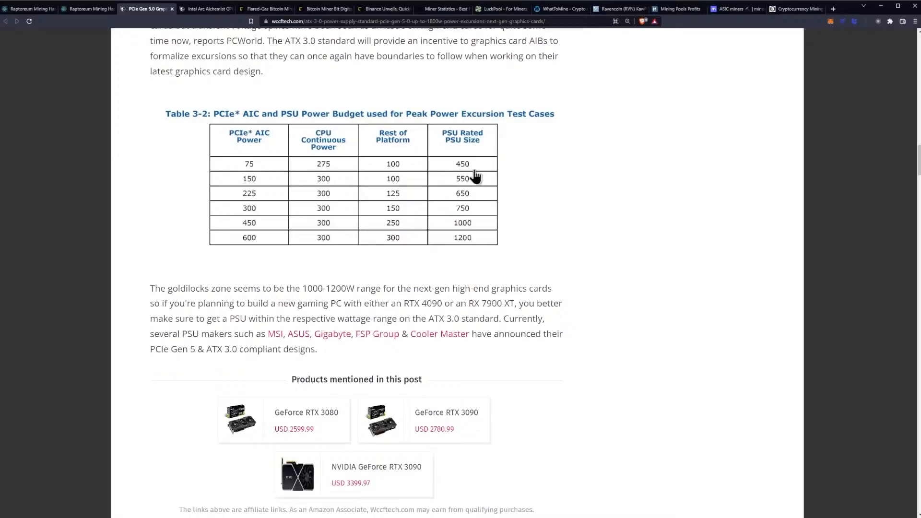
pyautogui.moveTo(260, 247)
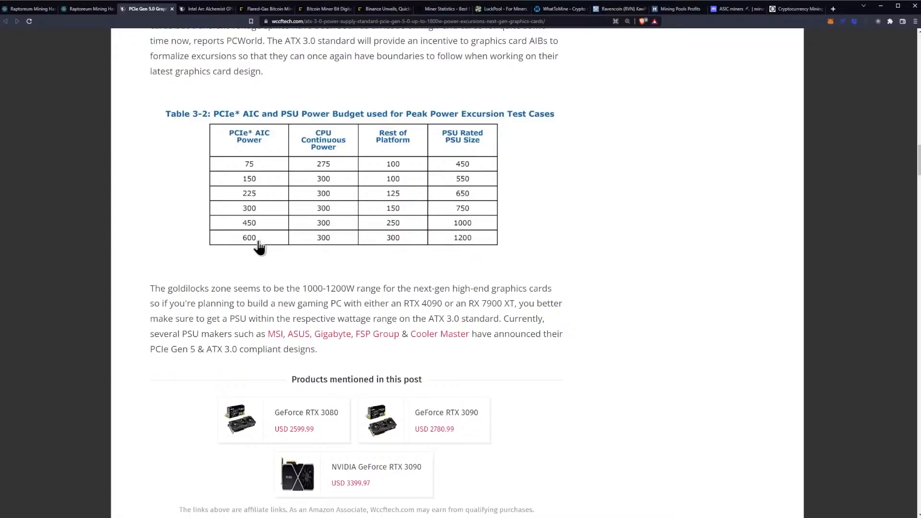
pyautogui.scroll(-3)
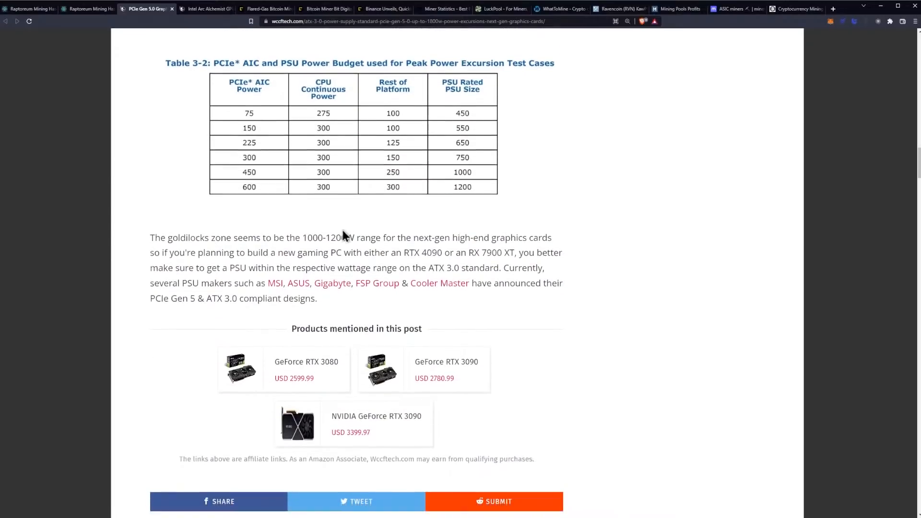
pyautogui.scroll(-3)
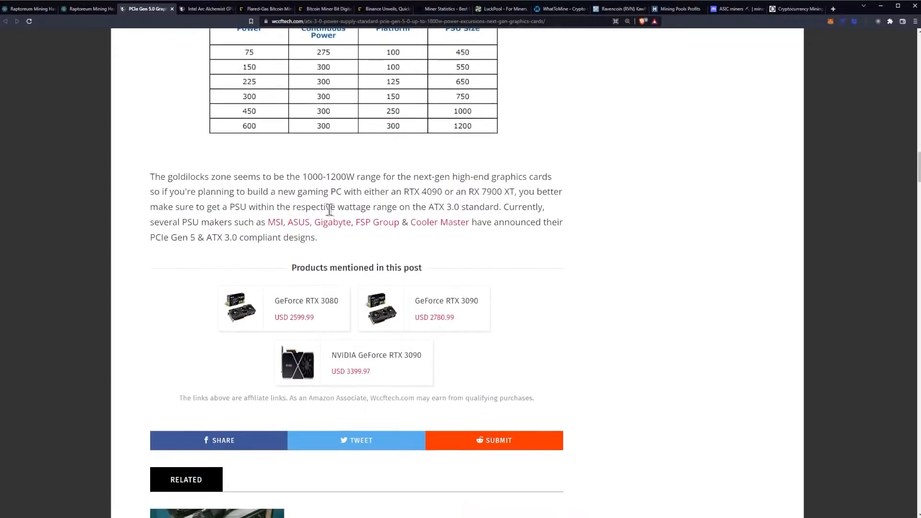